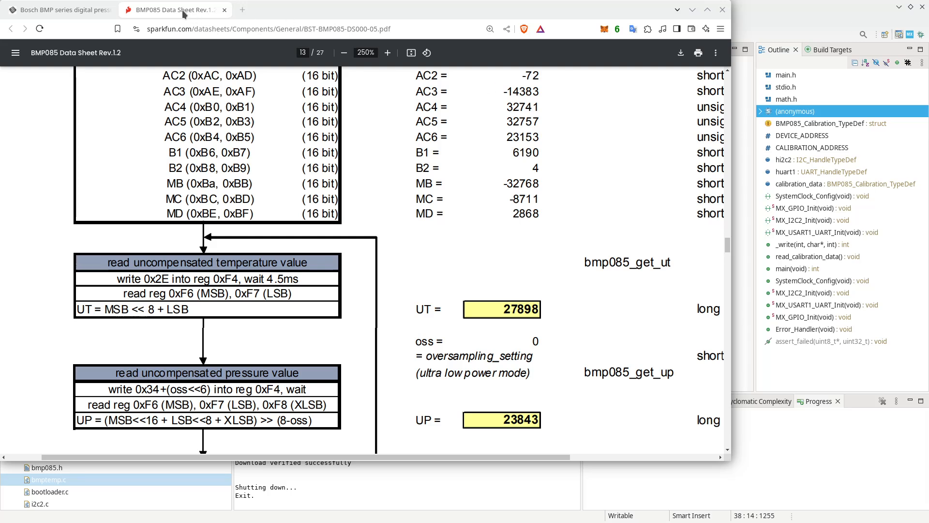
mouse_move(820, 9)
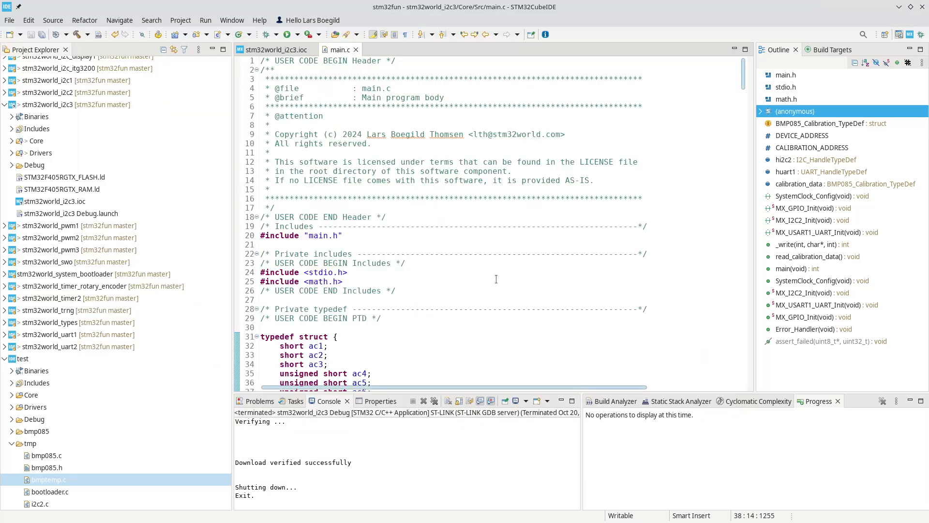
Scroll main.c down to the read_calibration_data() function
scroll("down", 3)
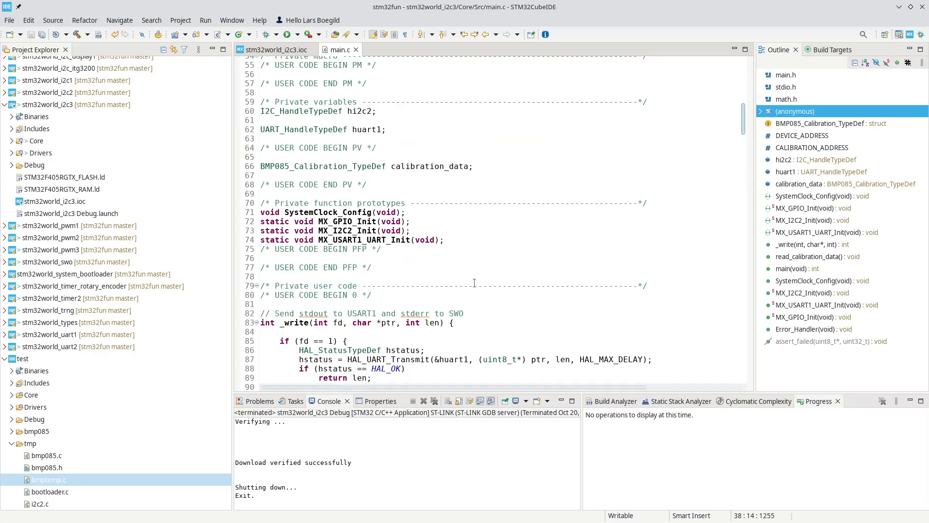
scroll("down", 3)
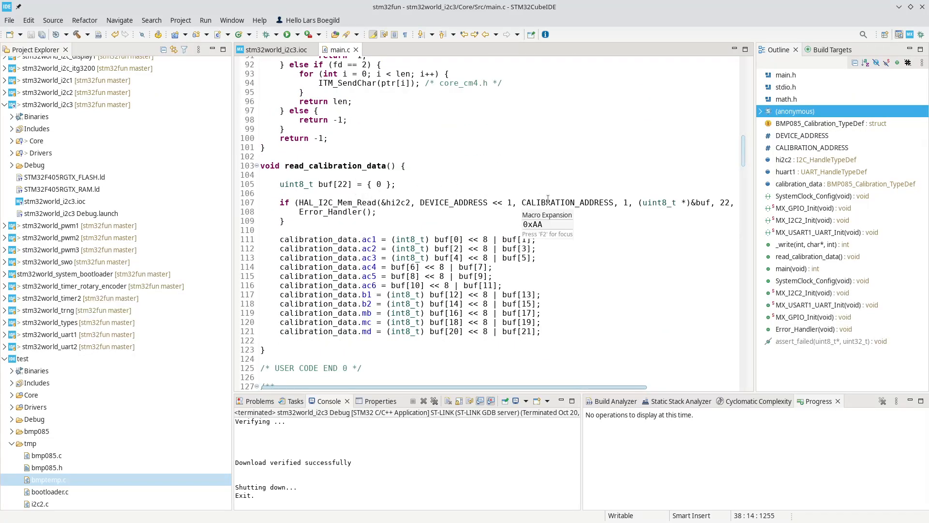
mouse_move(597, 201)
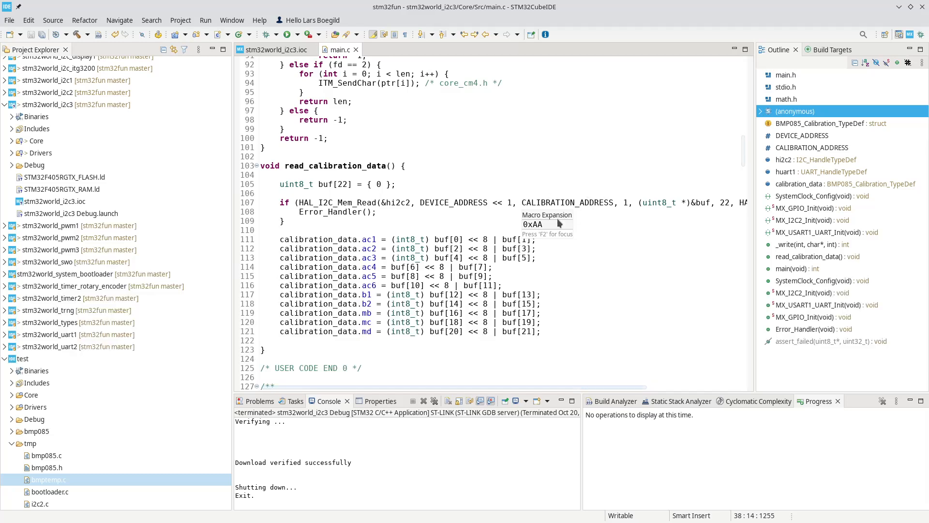
mouse_move(591, 188)
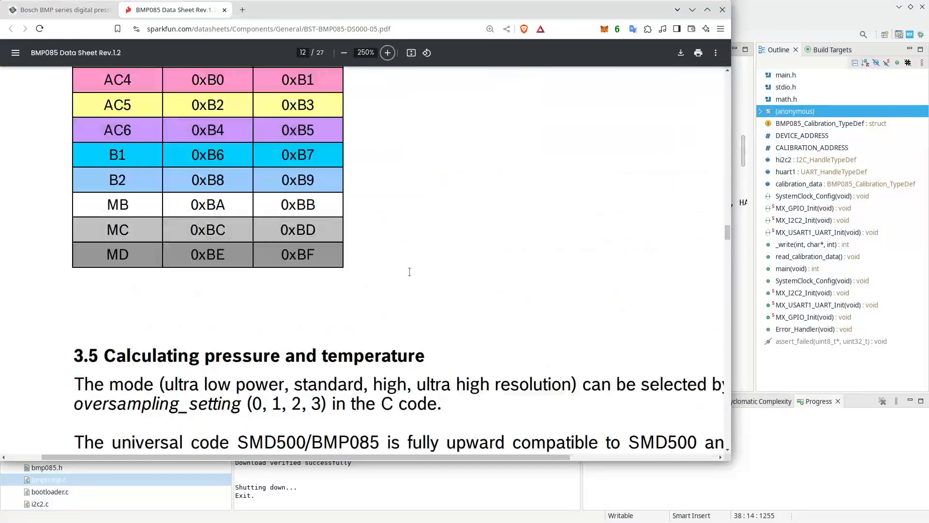
scroll("up", 3)
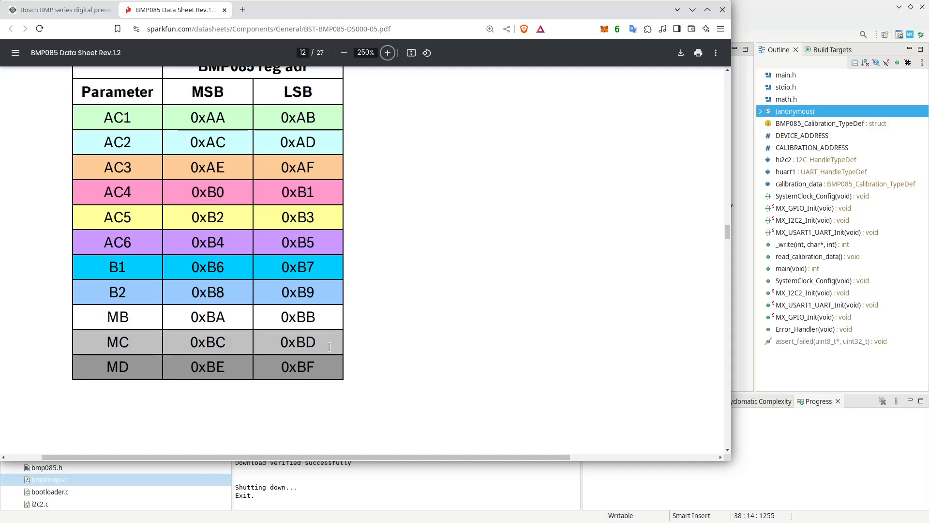
mouse_move(661, 87)
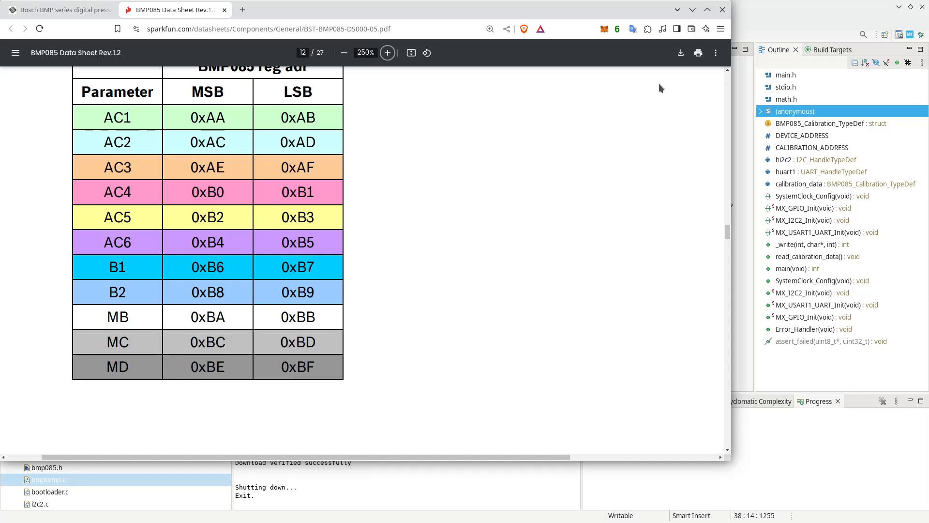
mouse_move(324, 322)
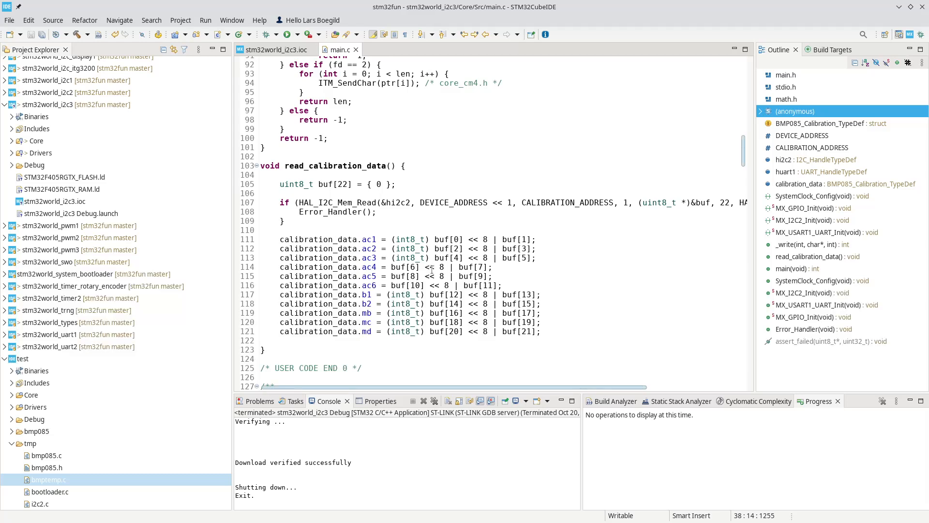
Scroll main.c up to the BMP085_Calibration_TypeDef struct and place the caret inside it
scroll("up", 3)
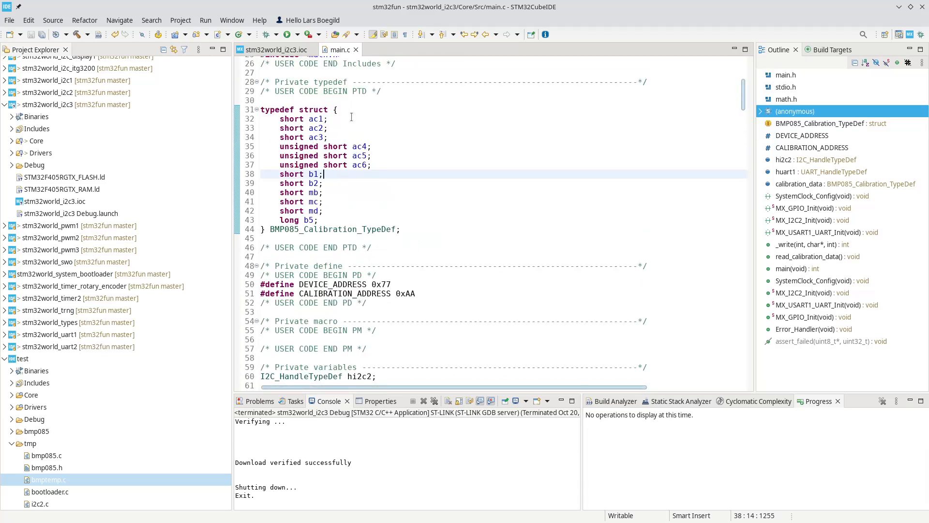
left_click(329, 128)
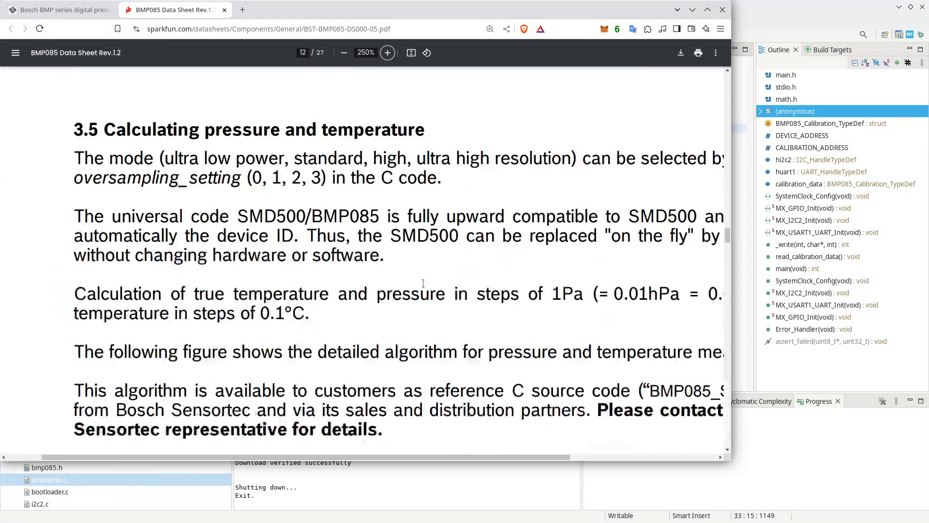
Scroll the datasheet PDF to page 13's measurement and true-temperature flowchart
scroll("down", 3)
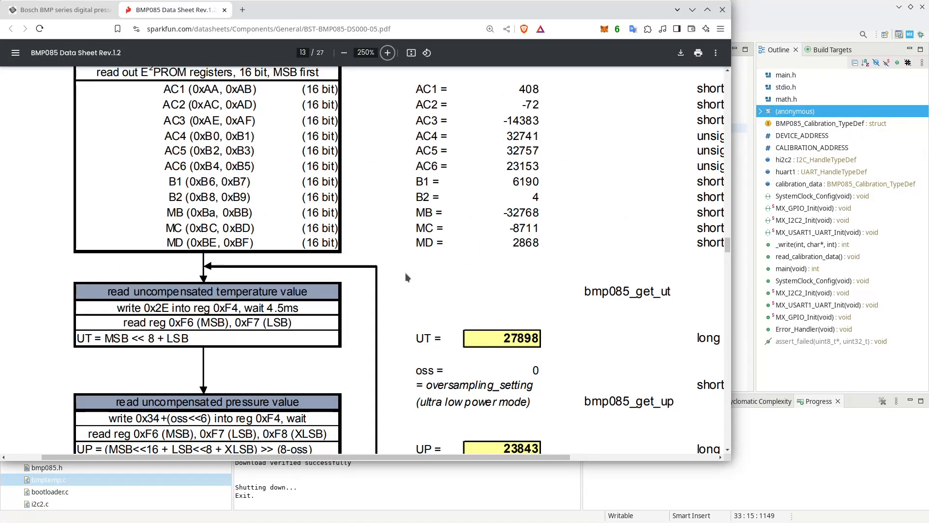
scroll("up", 3)
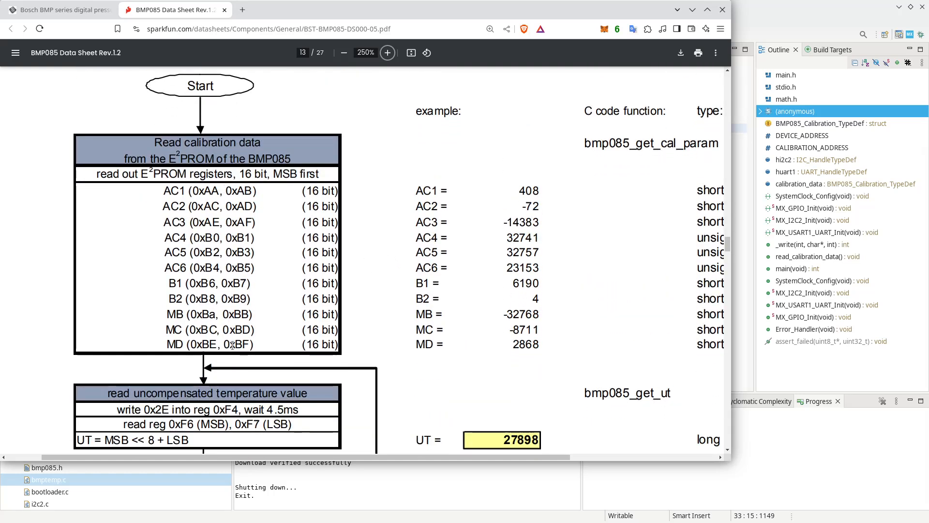
scroll("down", 3)
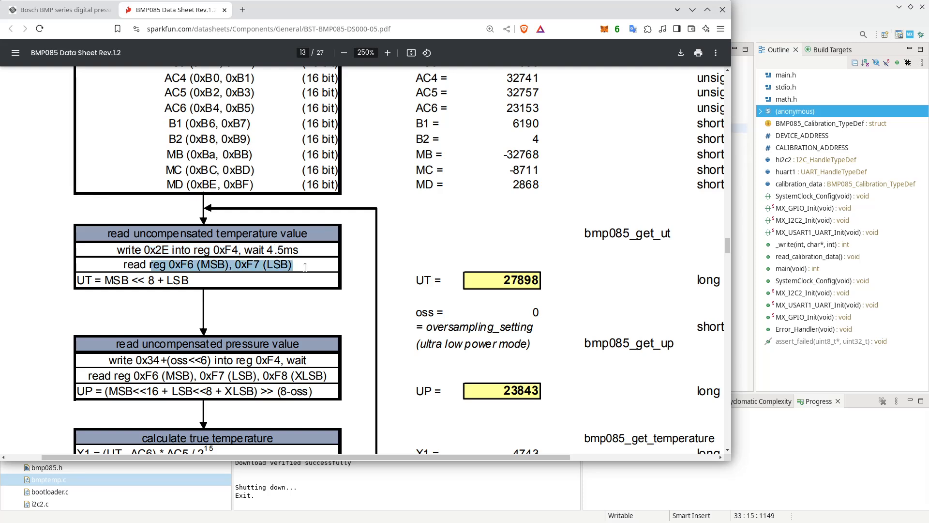
scroll("down", 3)
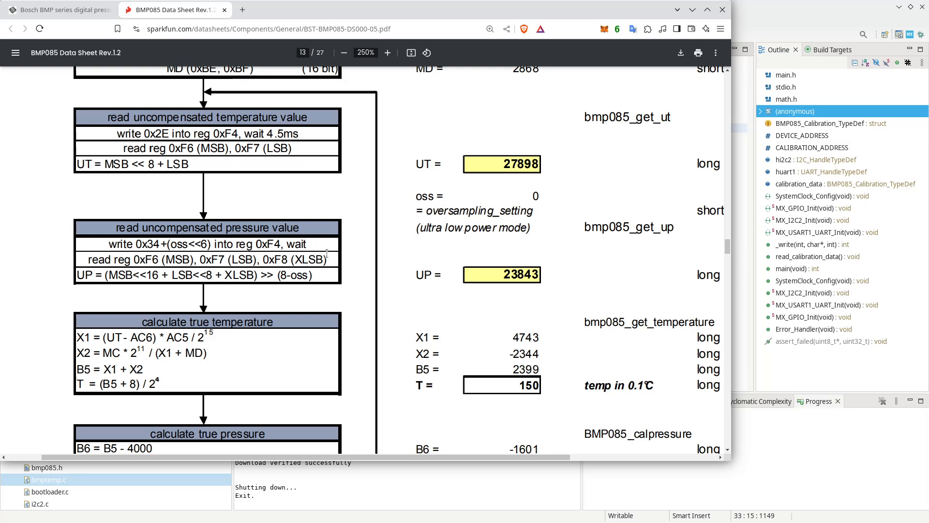
mouse_move(320, 258)
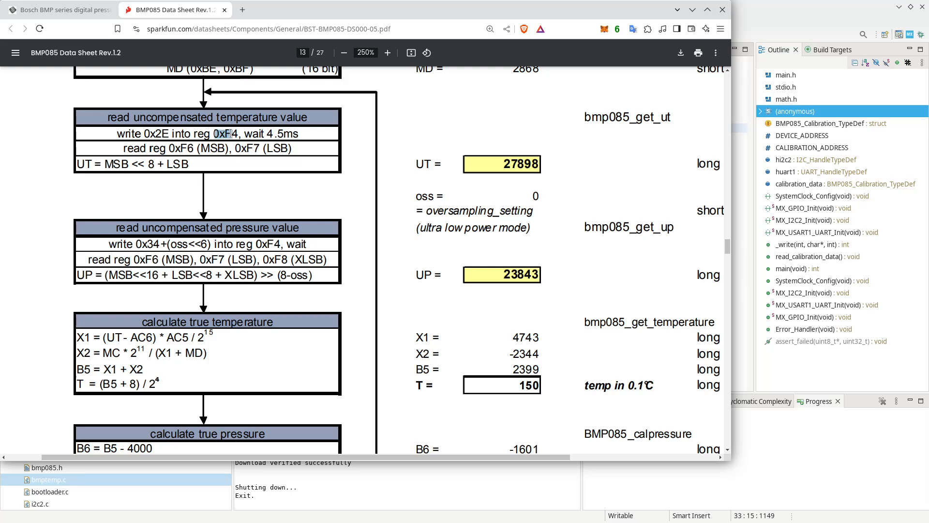
mouse_move(420, 141)
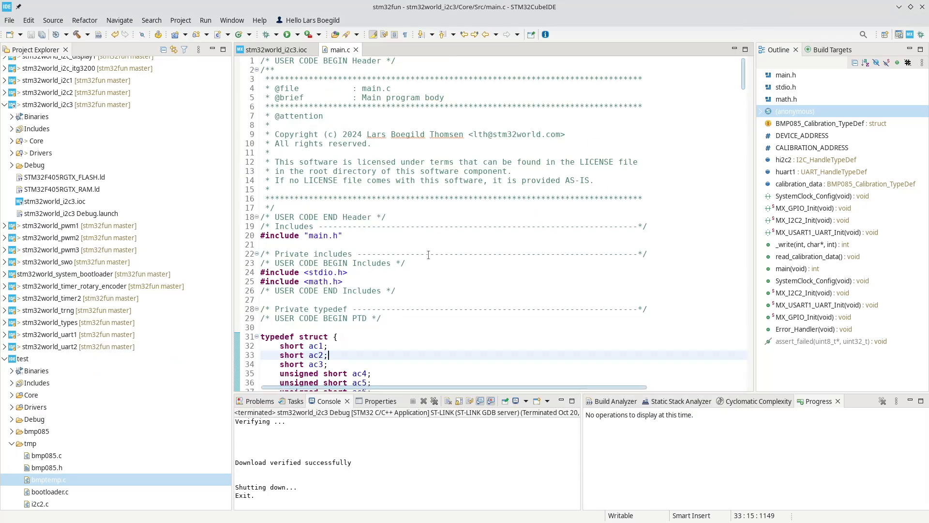
Add #define CMD_ADDRESS 0xF4 and DATA_ADDRESS 0xF6 below the CALIBRATION_ADDRESS define
scroll("down", 3)
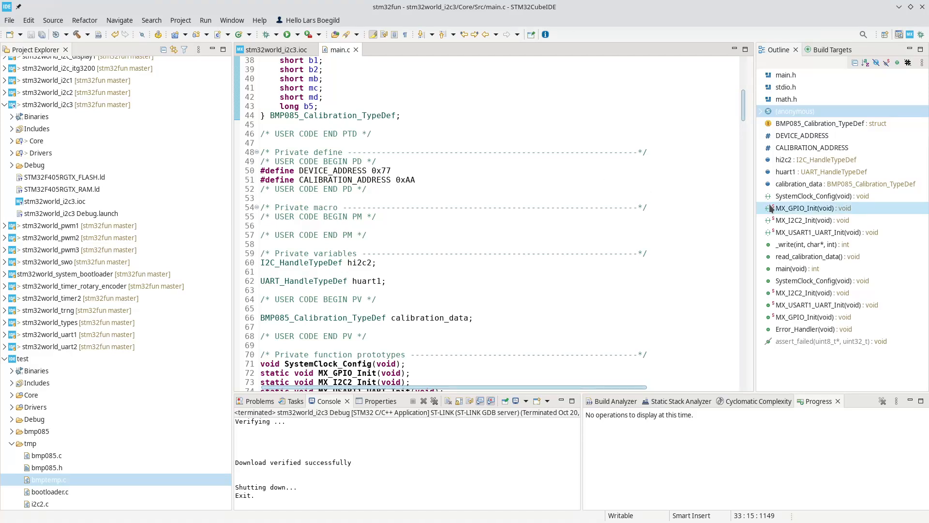
left_click(445, 182)
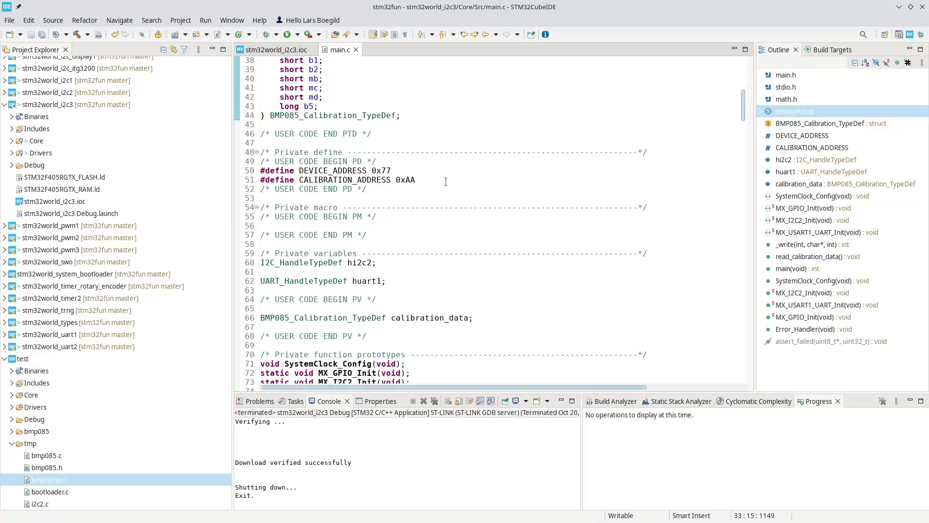
left_click(416, 179)
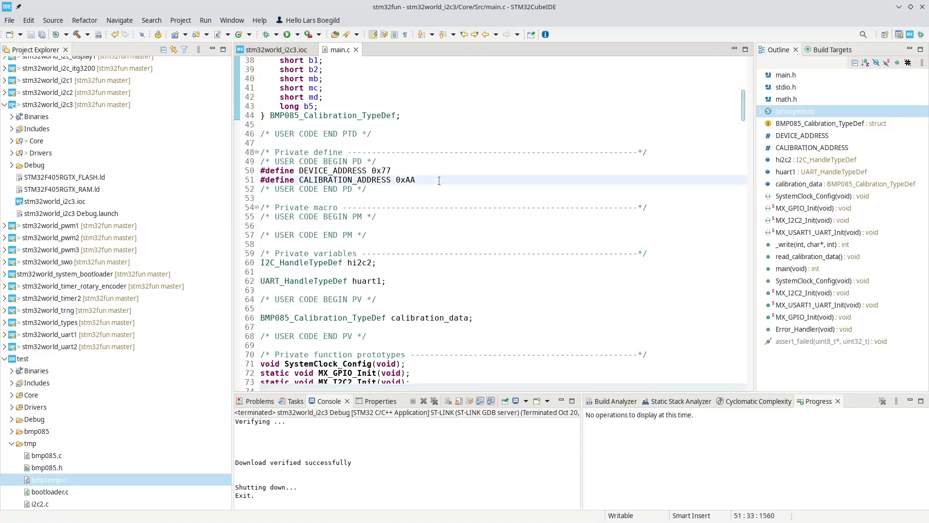
key("Return")
type("#define DATA_ADDRESS 0xF6")
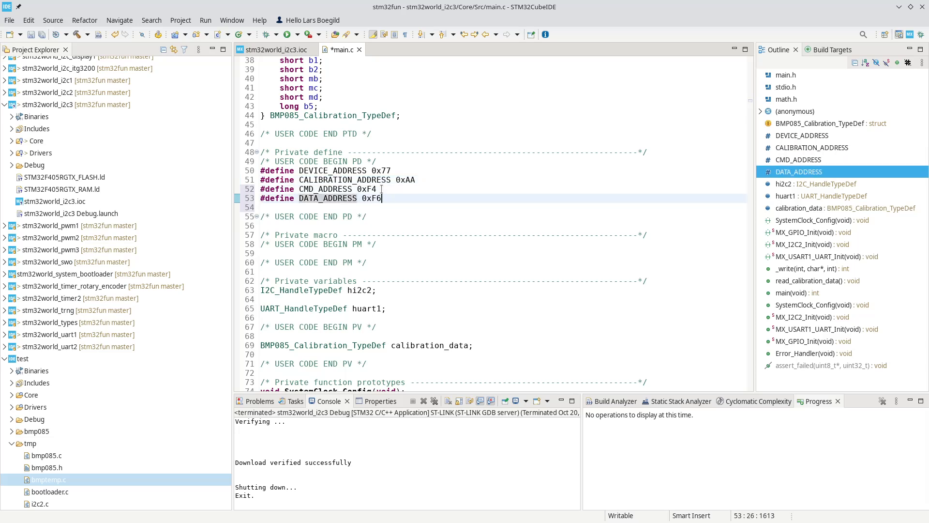
key("Return")
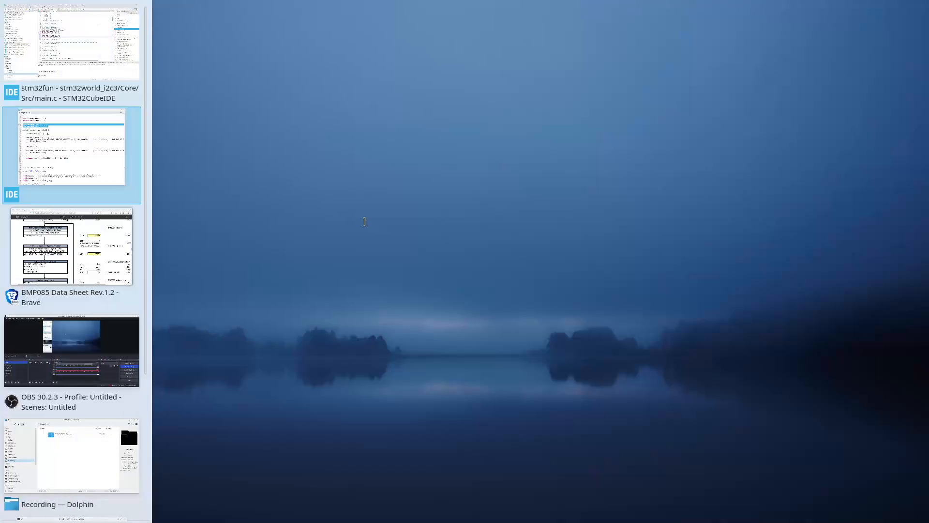
Check the 0x2E command in the datasheet and confirm the READ_TEMP_CMD 0x2E and READ_PRES_CMD 0x34 defines
left_click(71, 248)
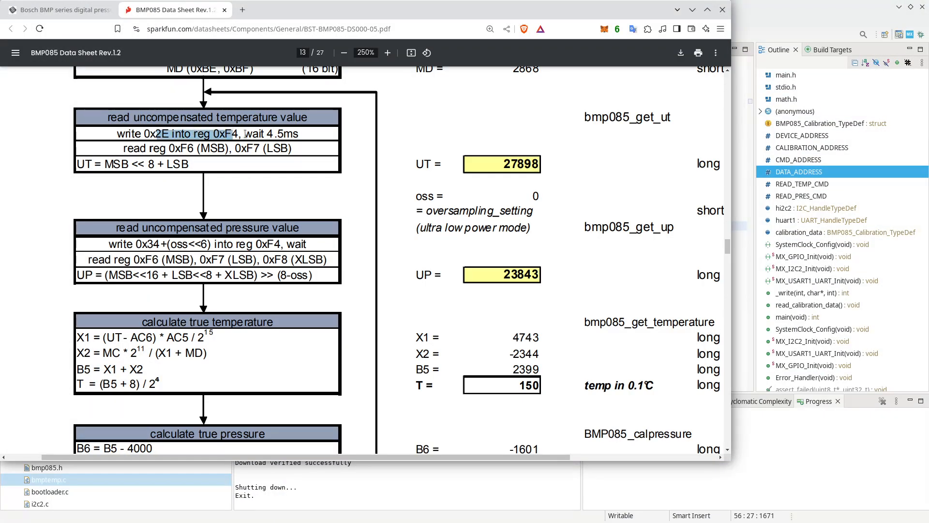
mouse_move(141, 248)
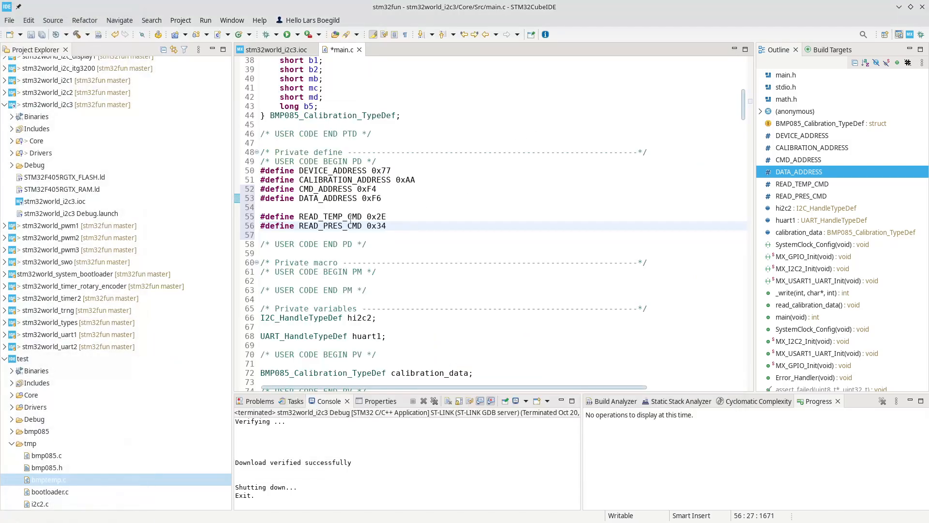
left_click(388, 227)
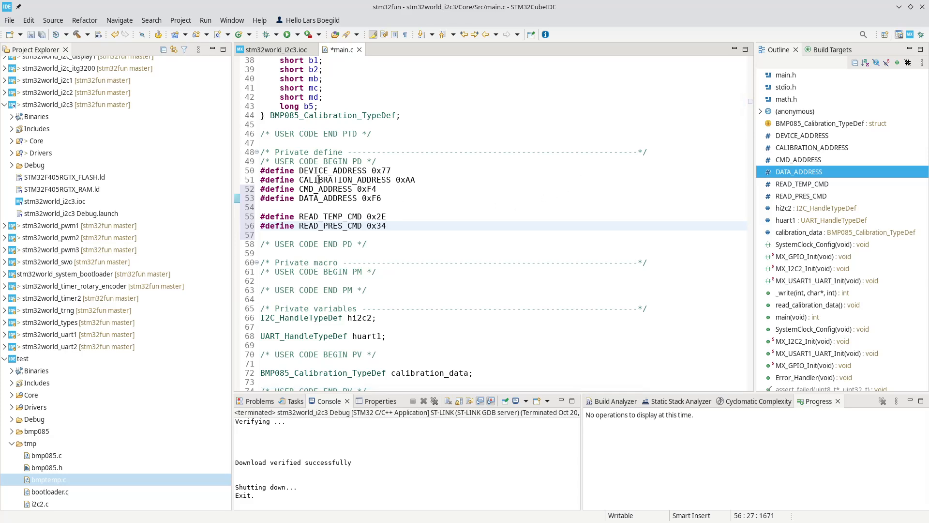
left_click(438, 226)
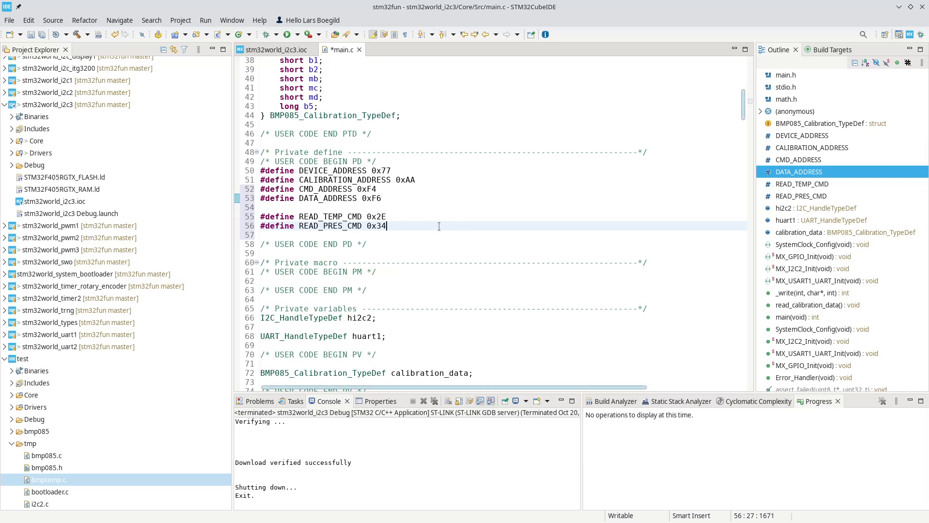
Start a void read_temperature() function below read_calibration_data
scroll("down", 3)
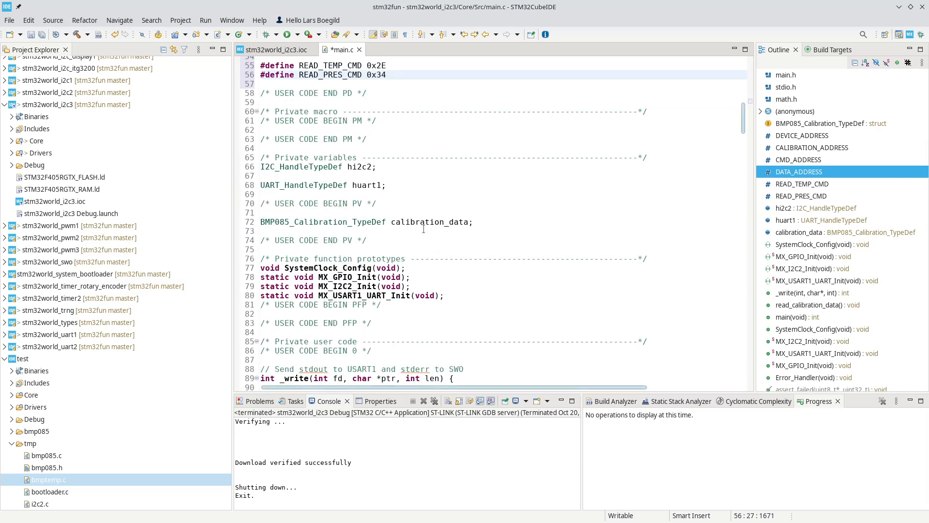
scroll("down", 3)
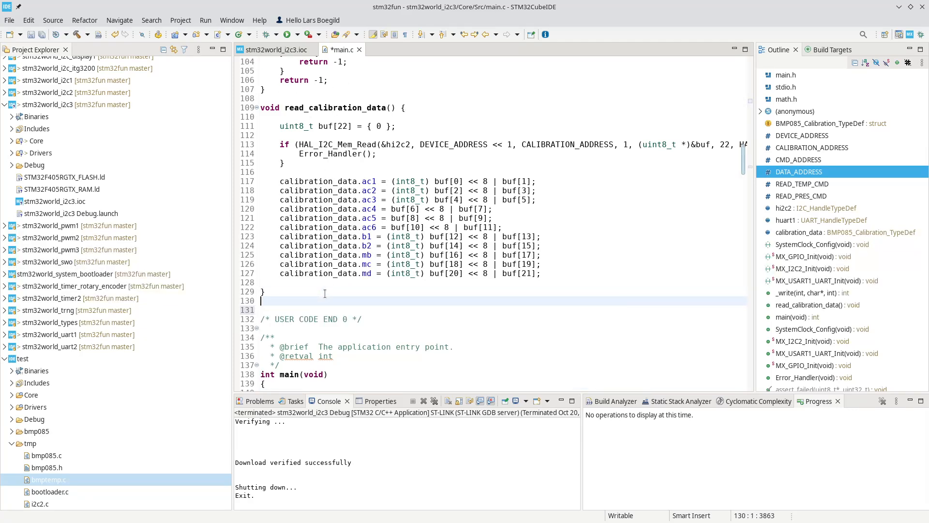
type("void")
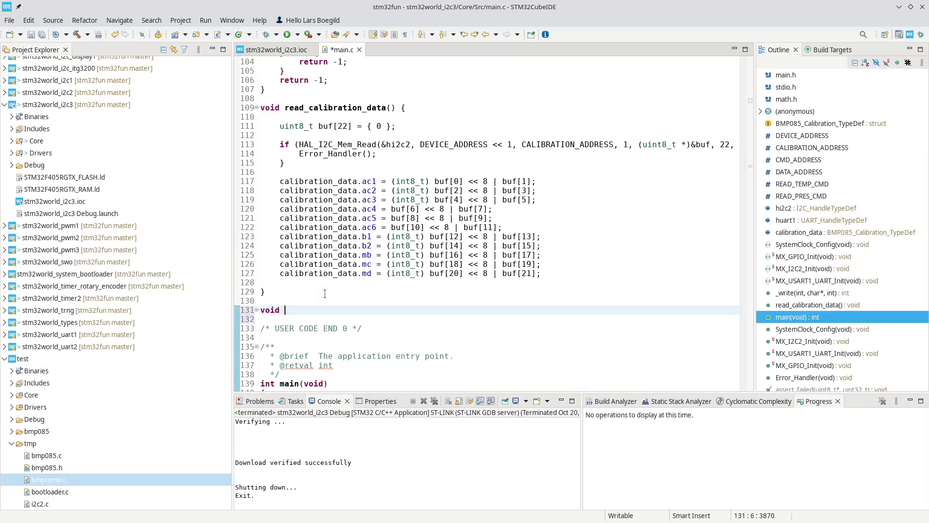
type("read_temp")
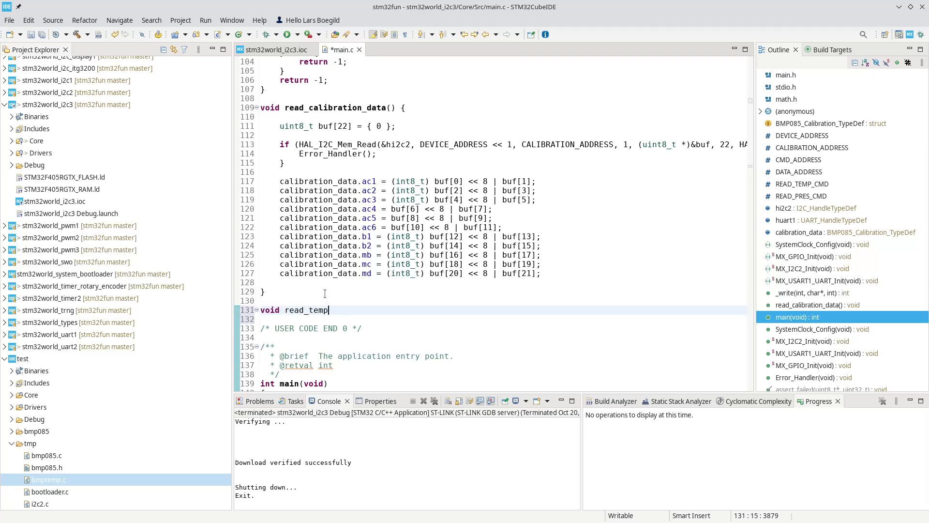
type("er")
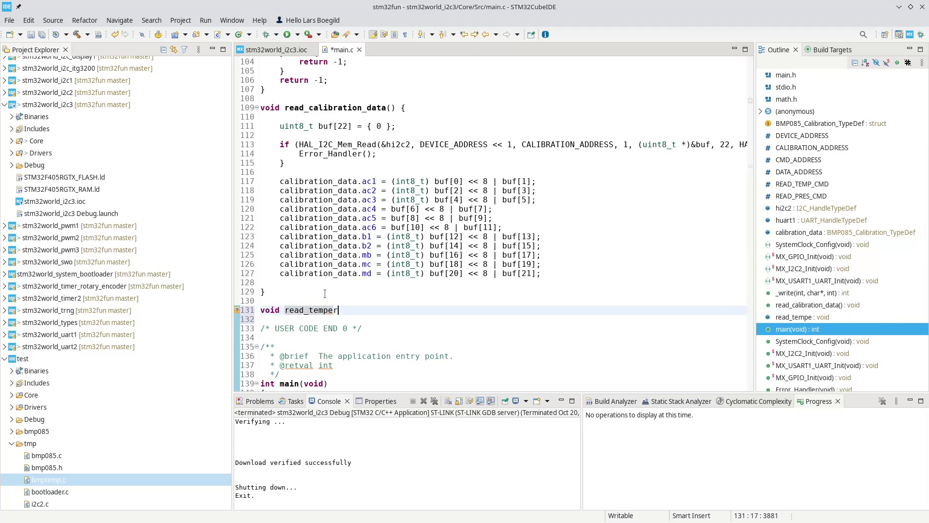
type("ature")
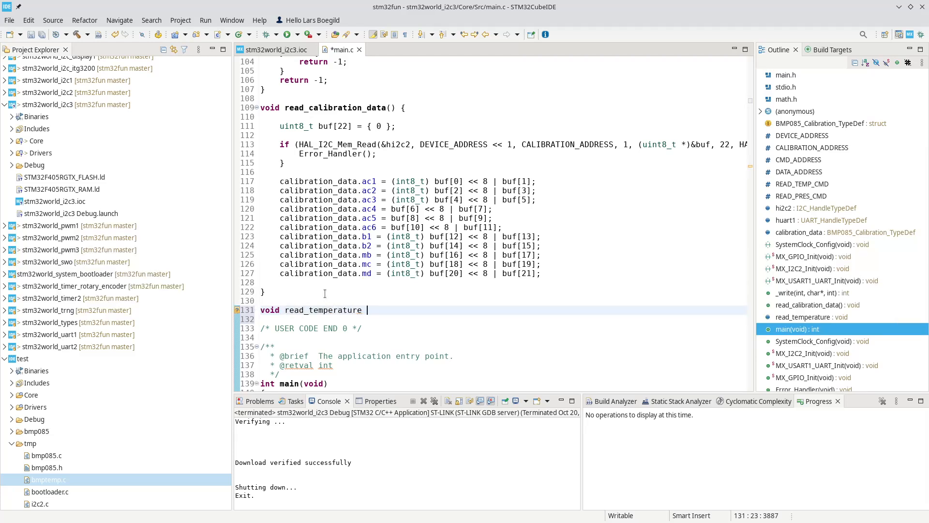
type("() {")
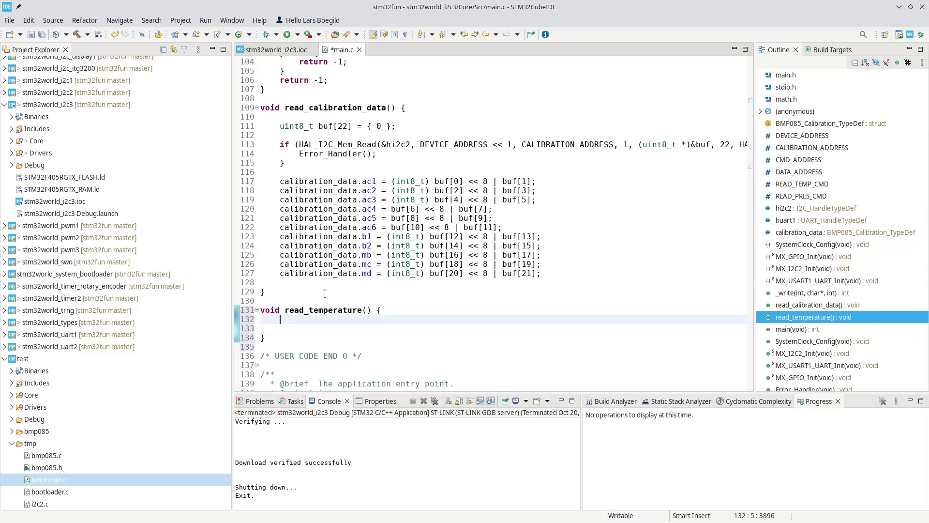
key("Return")
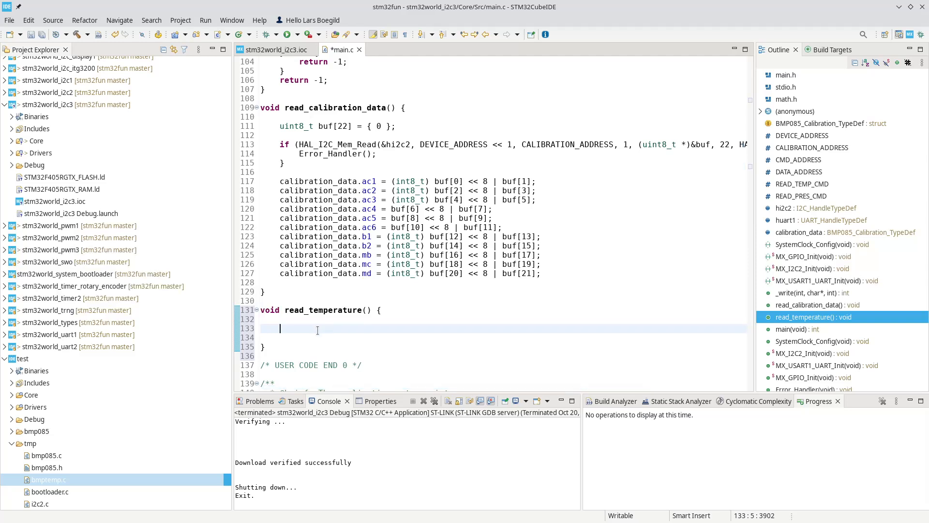
Declare a zero-initialised uint8_t buf array in the function body
type("bu")
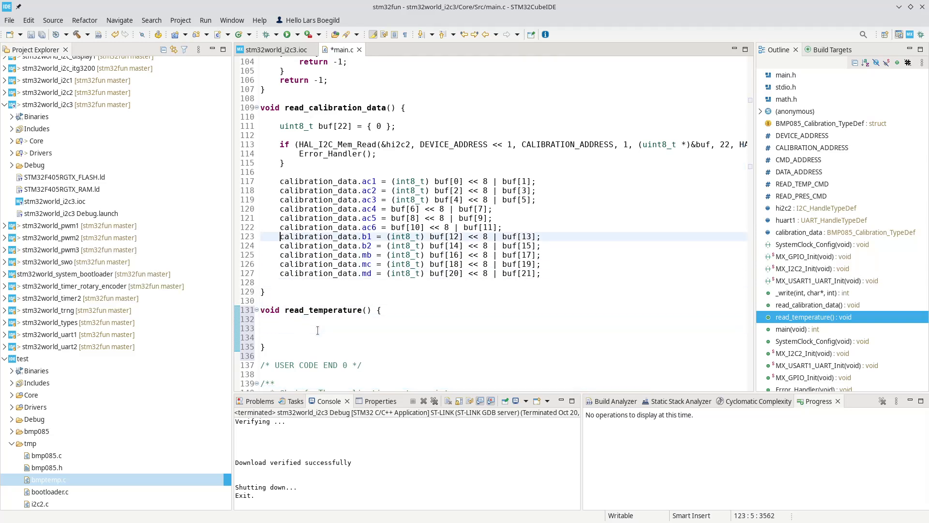
left_click(264, 135)
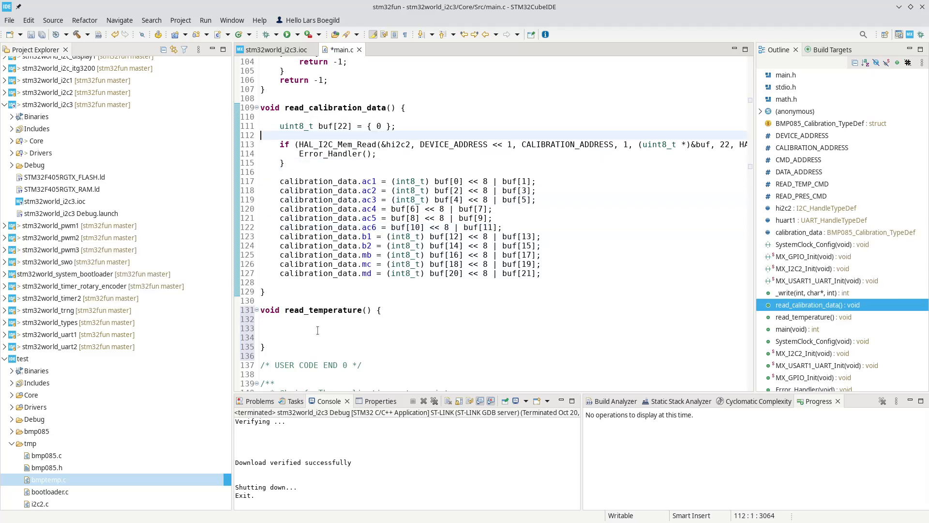
left_click(409, 191)
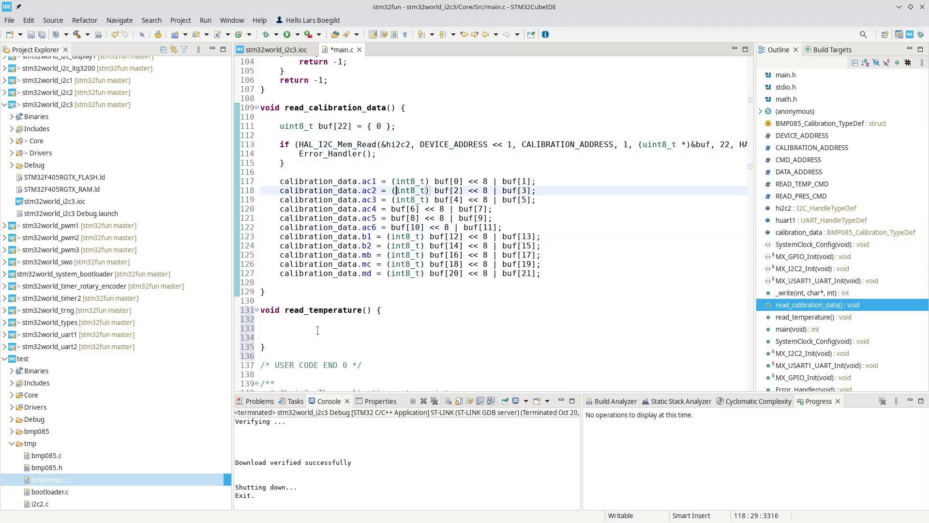
type("uint8_t buf[22] = { 0 };")
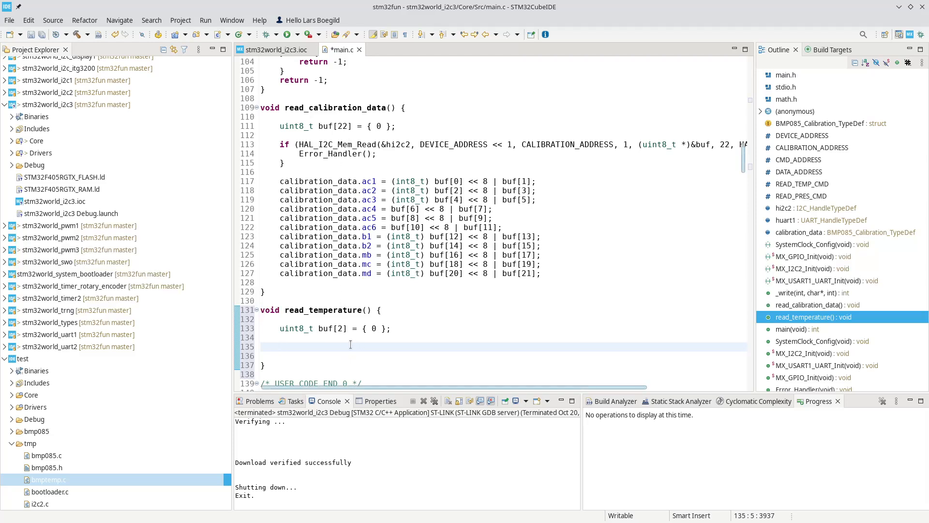
Assign READ_TEMP_CMD to buf[0] in read_temperature
left_click(281, 346)
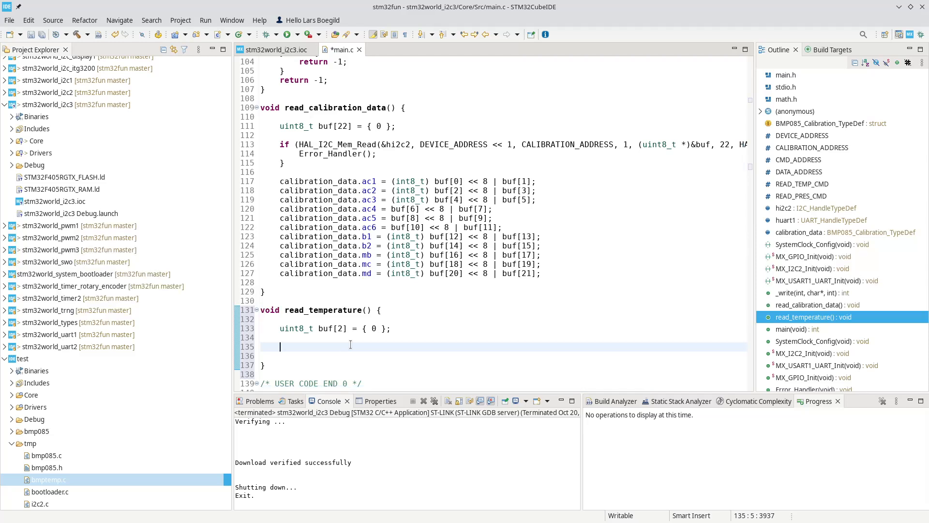
type("buf")
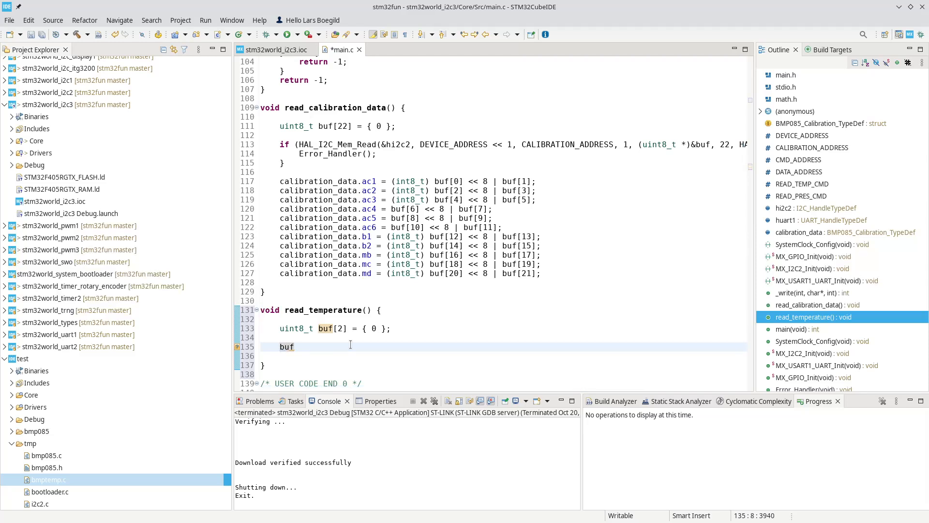
type("[0] =")
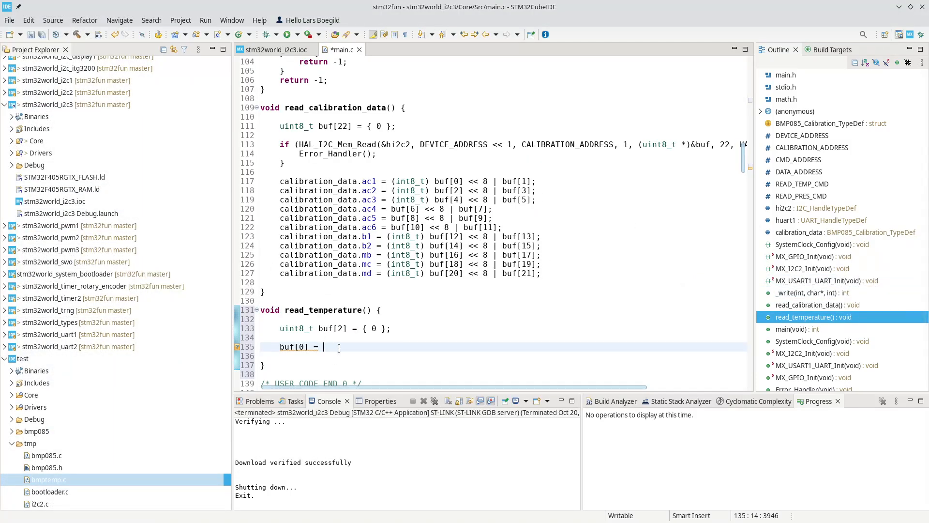
type("READ_")
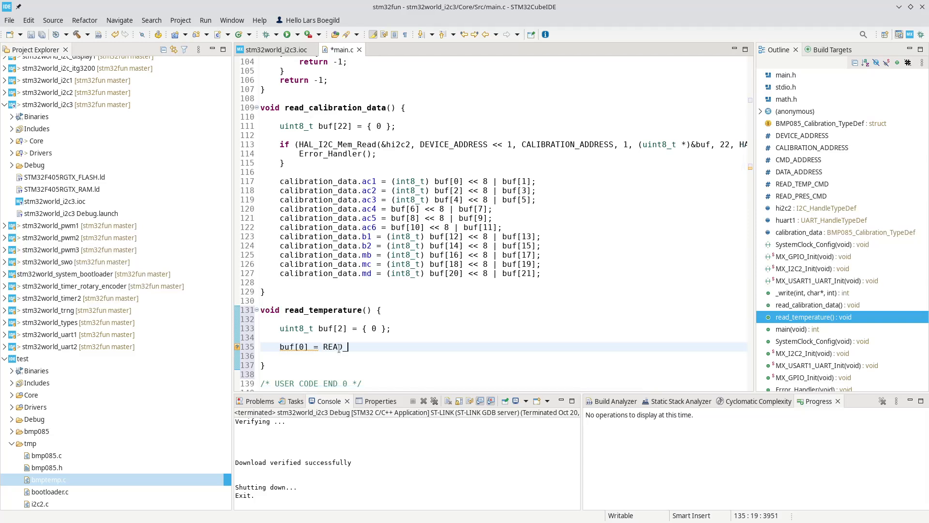
type("_TEMP_CMD")
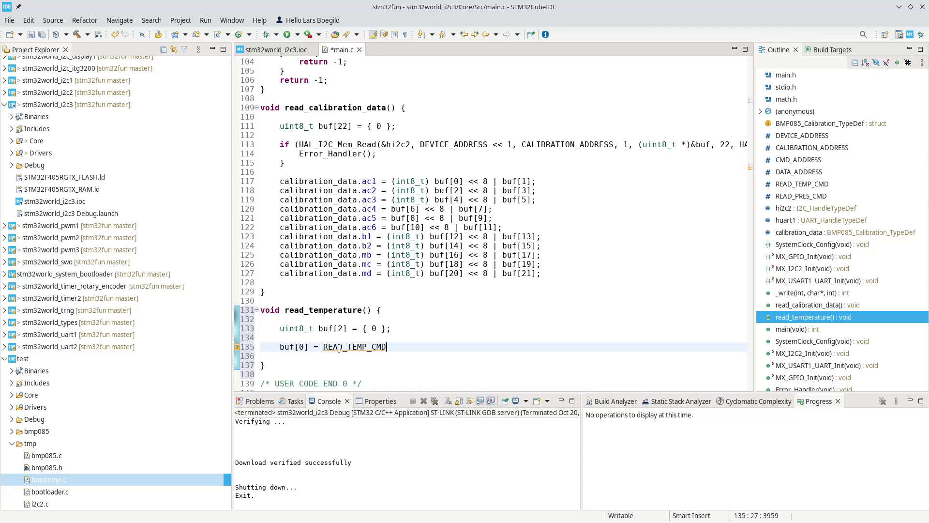
type(";")
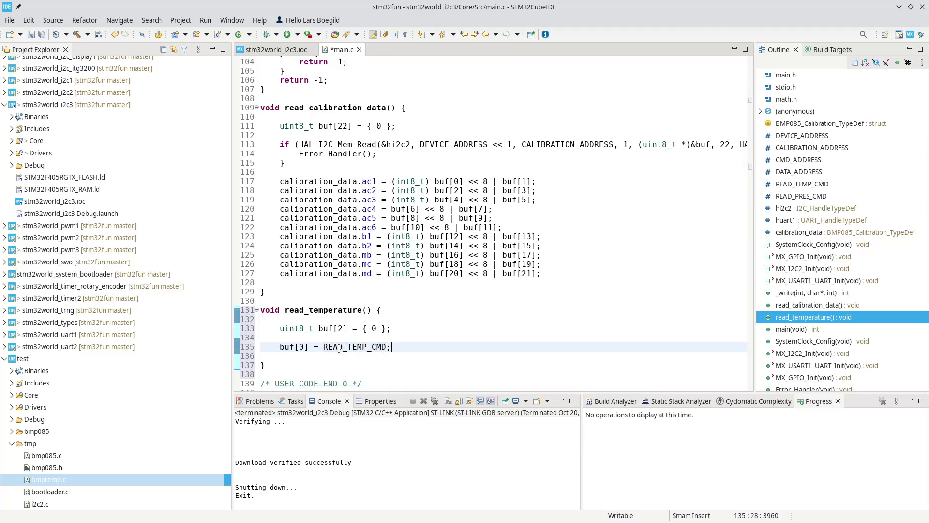
key("Return")
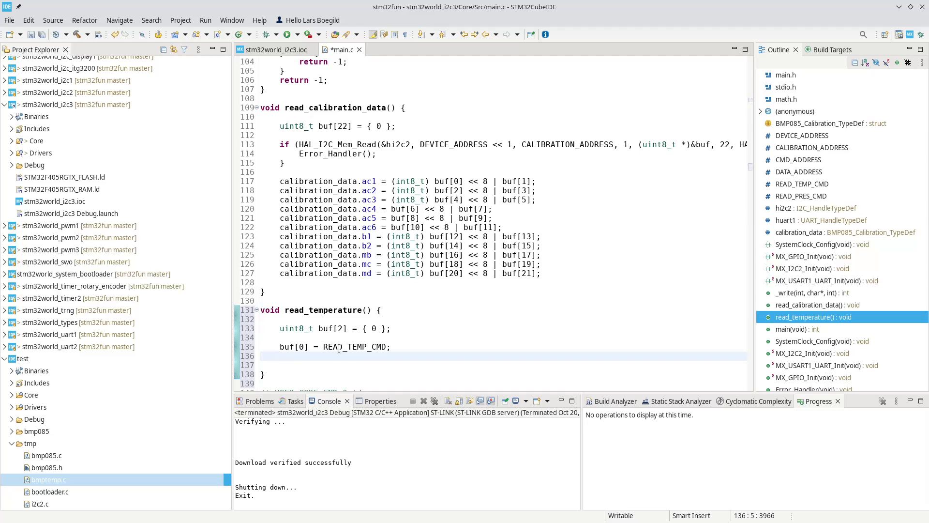
Write buf to CMD_ADDRESS with HAL_I2C_Mem_Write, calling Error_Handler() if not HAL_OK
type("(if)")
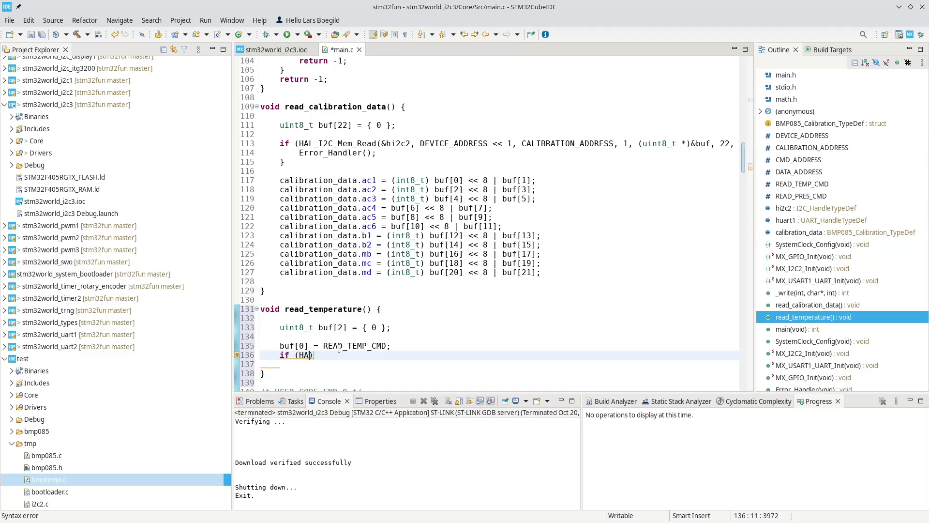
type("L_I2C")
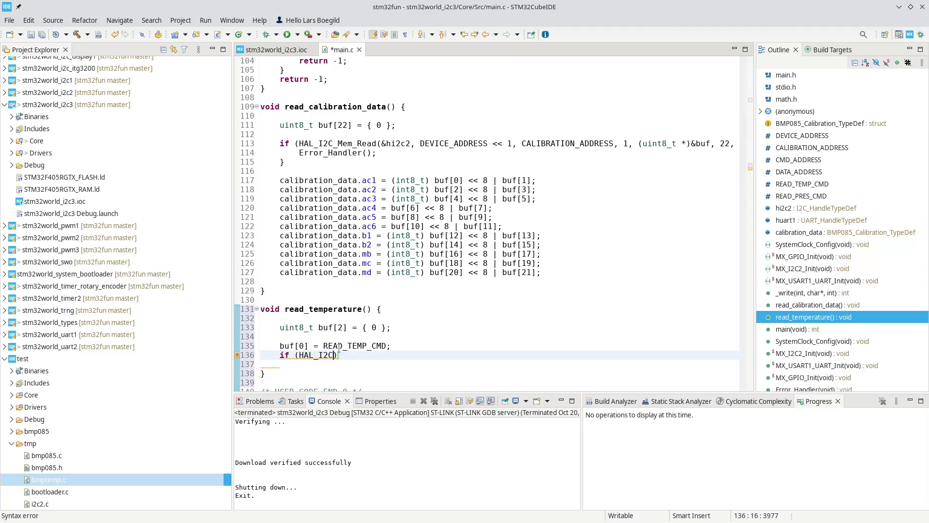
type("_Mem_W")
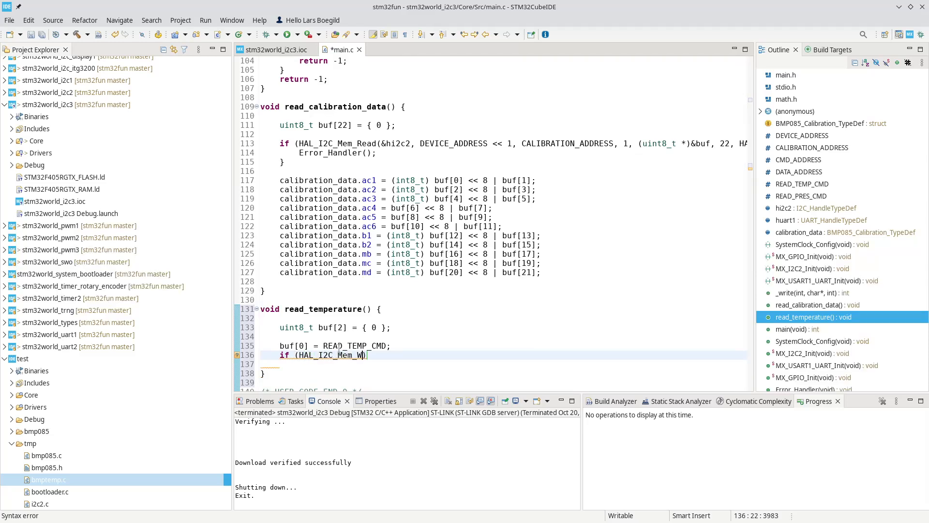
type("rite(hi2c, DevAddress, MemAddress, MemAddSize, pData, Size, Timeout")
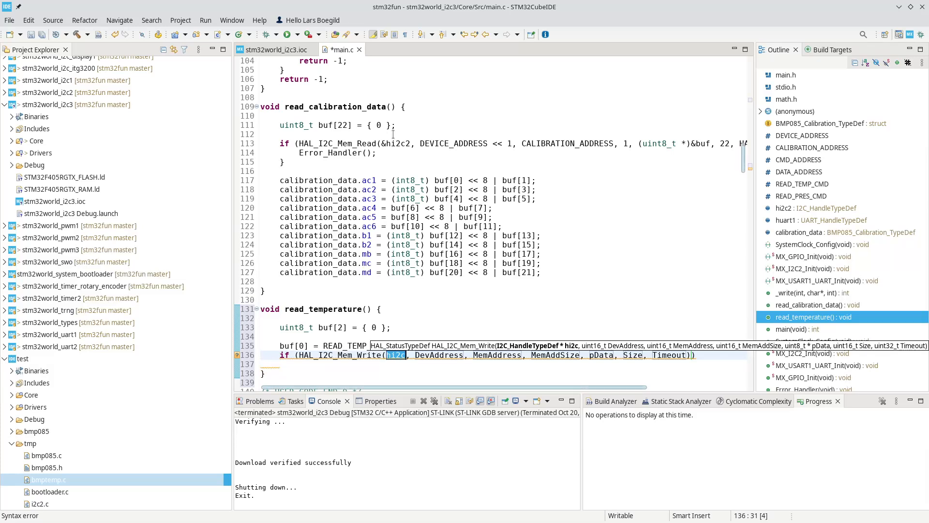
mouse_move(396, 143)
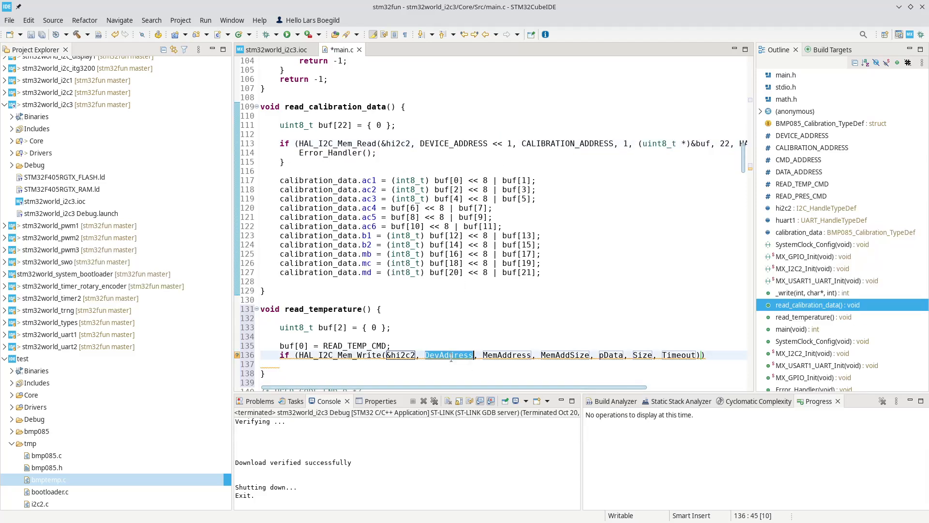
type("DEVICE_ADDRESS << 1")
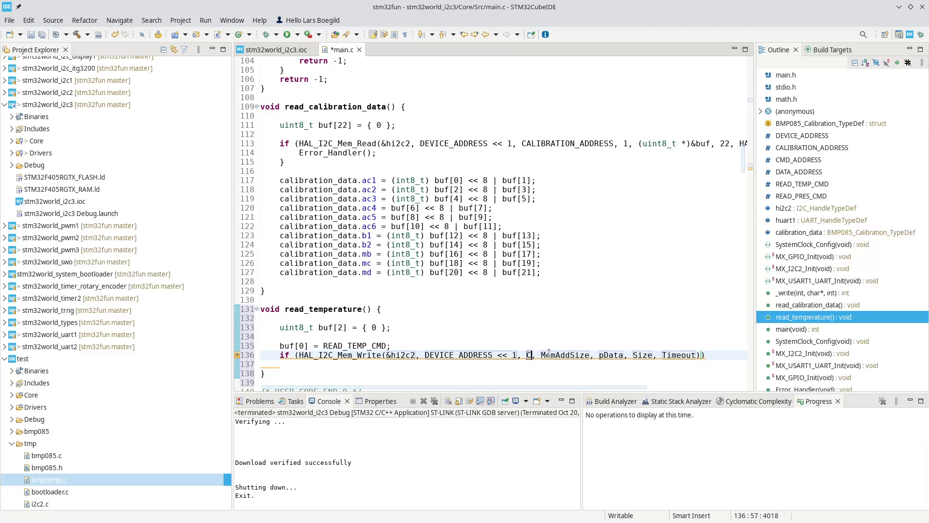
type("MD_ADDRESS")
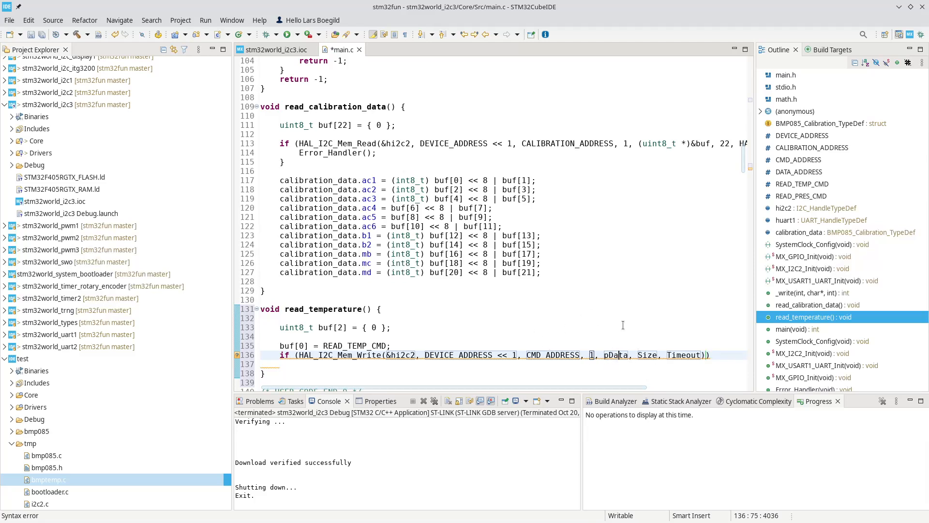
double_click(655, 143)
type("(uint8_t *)&buf")
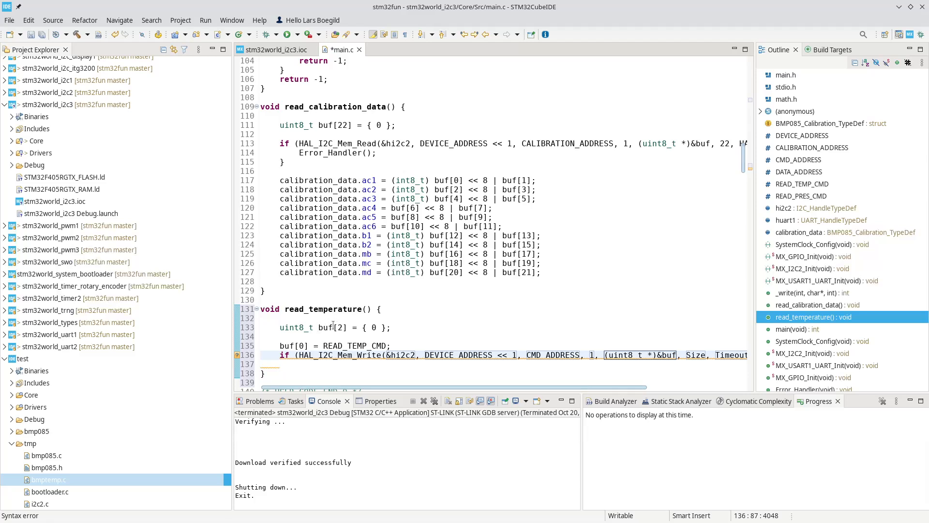
mouse_move(616, 358)
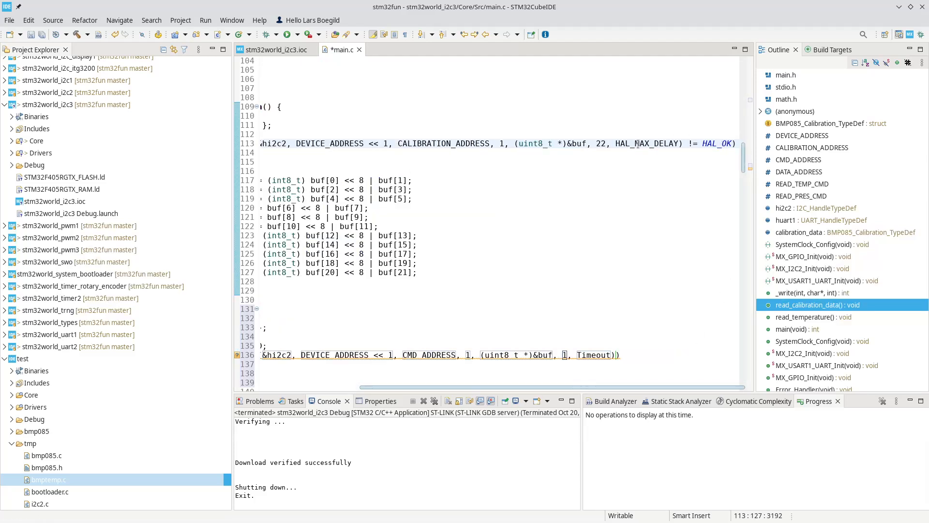
double_click(648, 143)
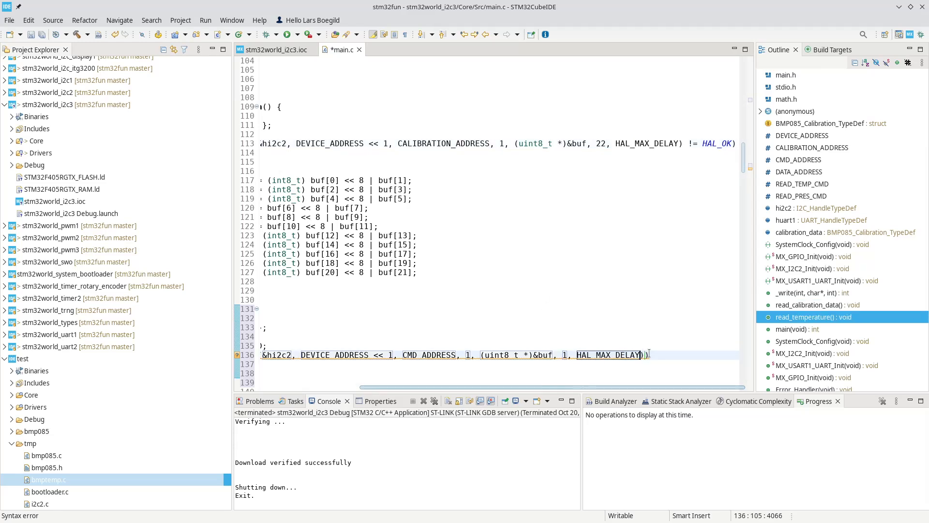
mouse_move(646, 354)
type(" != ")
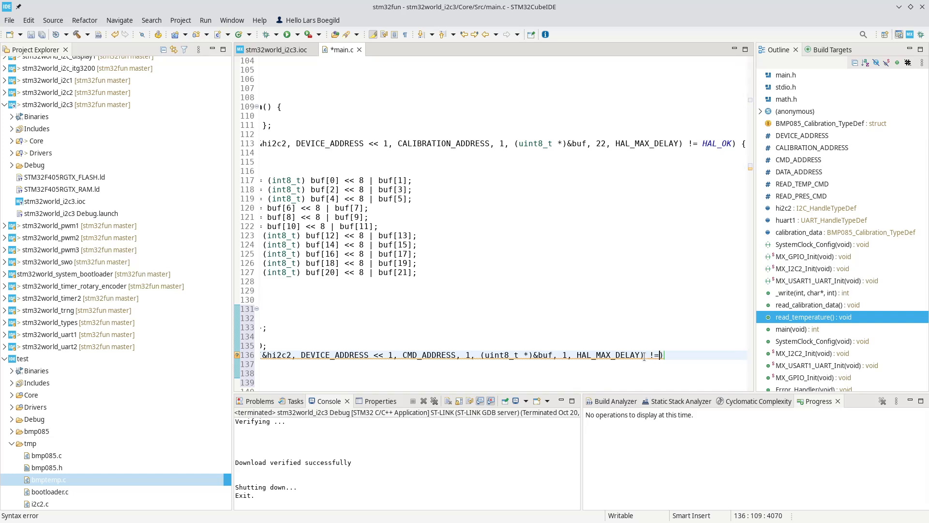
type("HAL_I2C_Mem_Write(")
left_click(504, 364)
type("Error_Handler();")
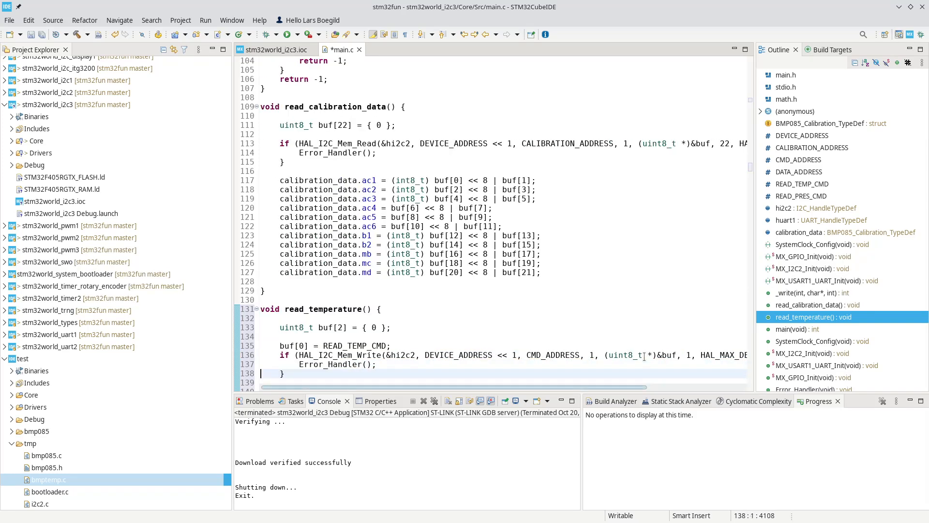
Add HAL_Delay(5) after the command write
scroll("down", 3)
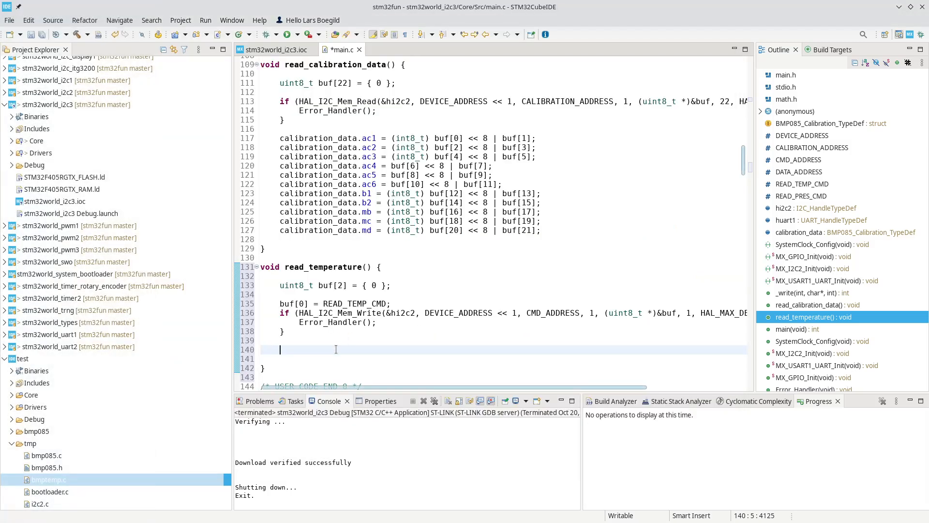
type("HAL_Delay(Delay")
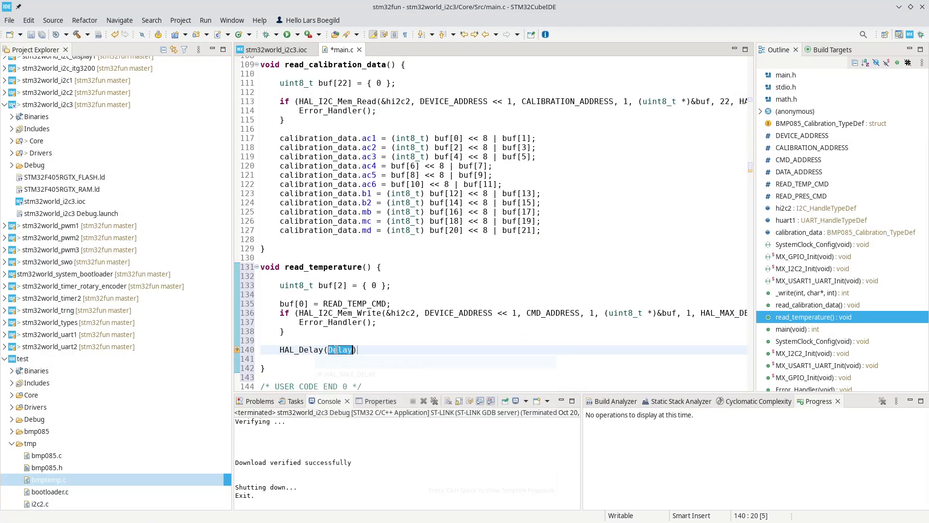
type("5")
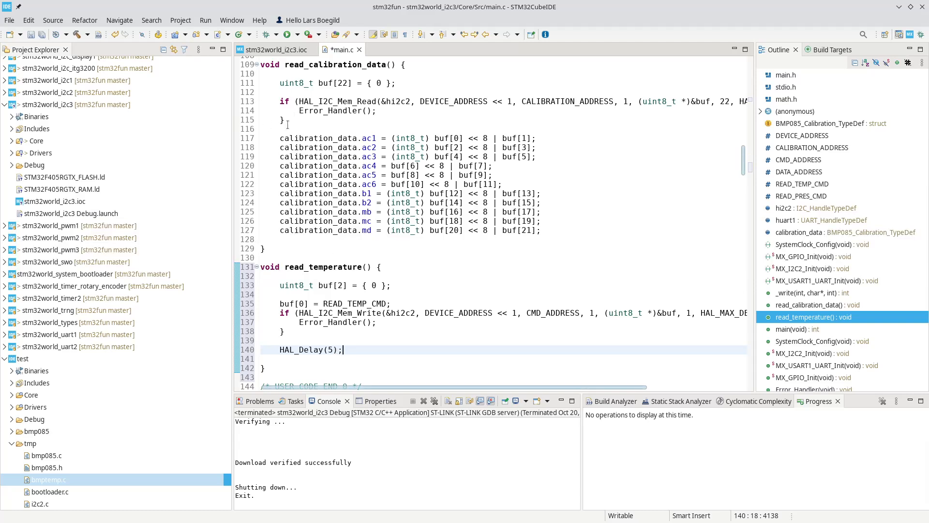
Add an error-checked HAL_I2C_Mem_Read of 2 bytes from DATA_ADDRESS
left_click(819, 305)
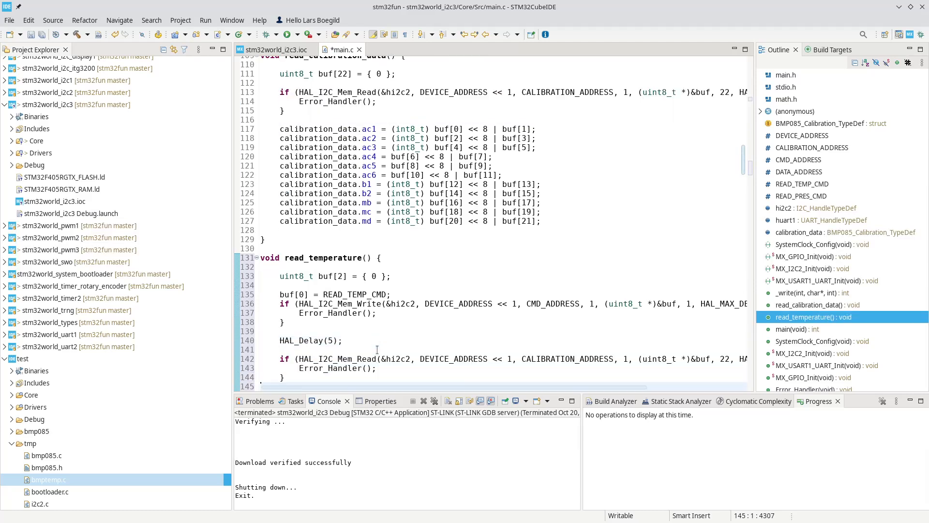
scroll("down", 3)
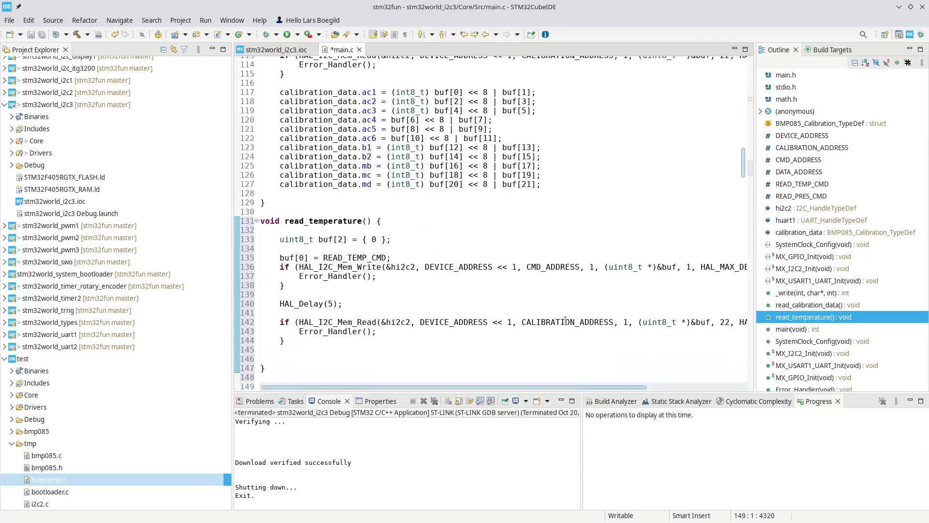
mouse_move(552, 322)
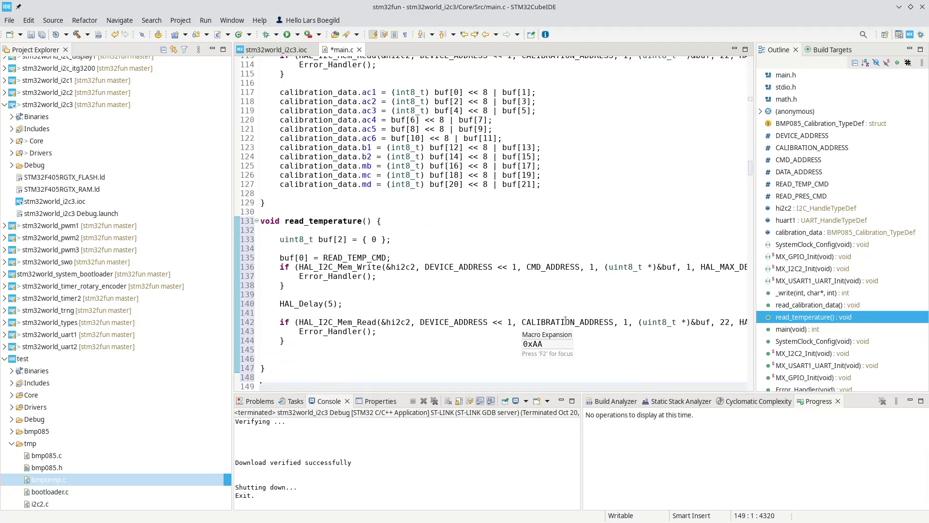
double_click(567, 322)
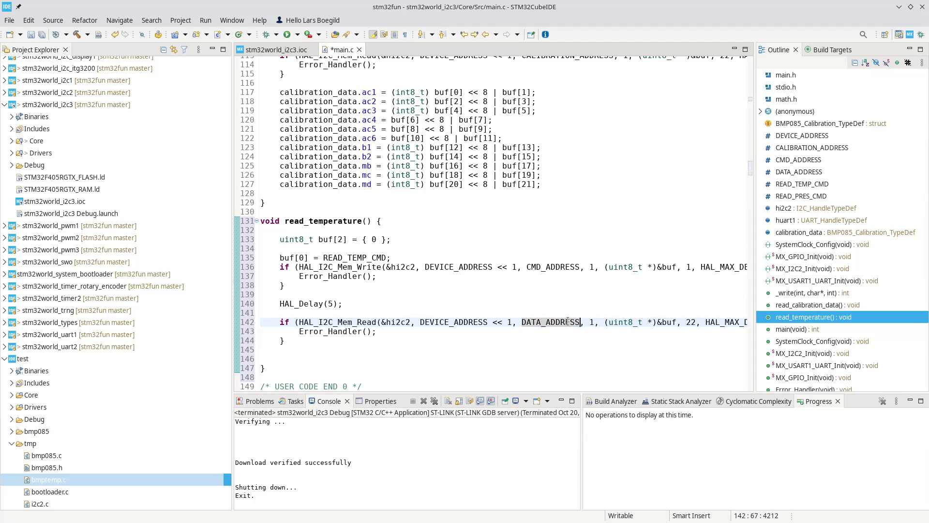
scroll("right", 3)
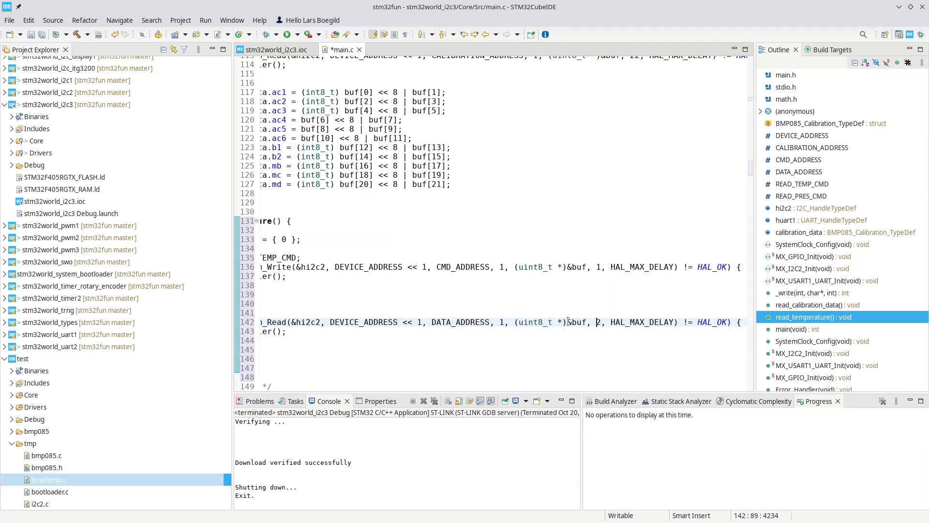
scroll("left", 3)
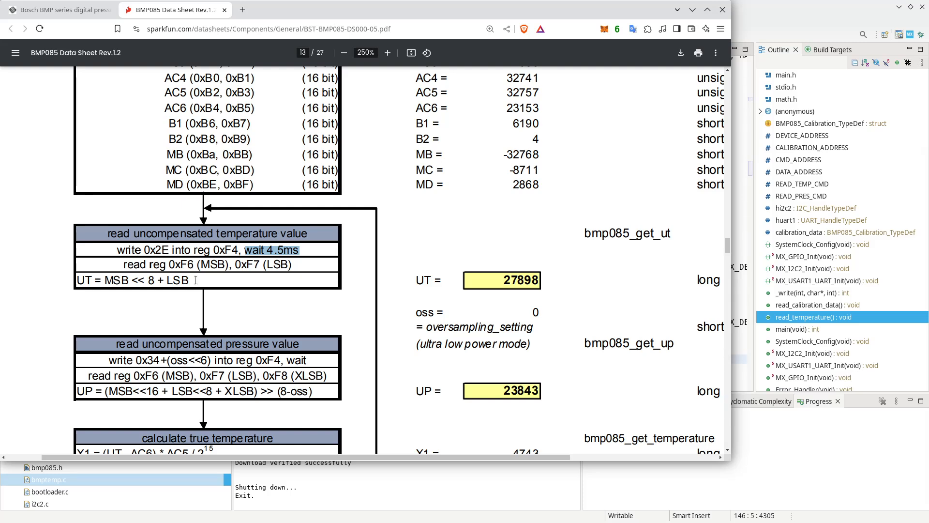
Return from the uncompensated-temperature flowchart to read_temperature in main.c
left_click(71, 158)
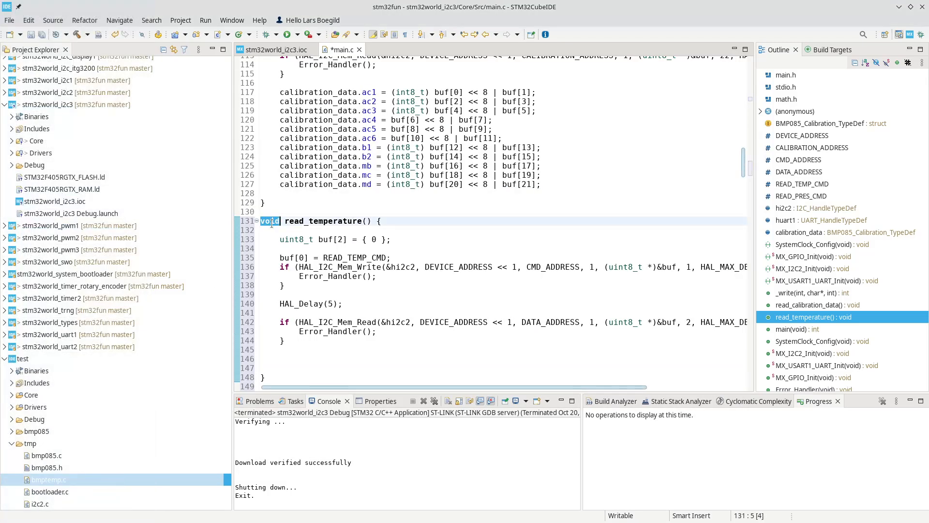
Give read_temperature a uint16_t return type and end it with return (buf[0] << 8) + buf[1];
type("uint1")
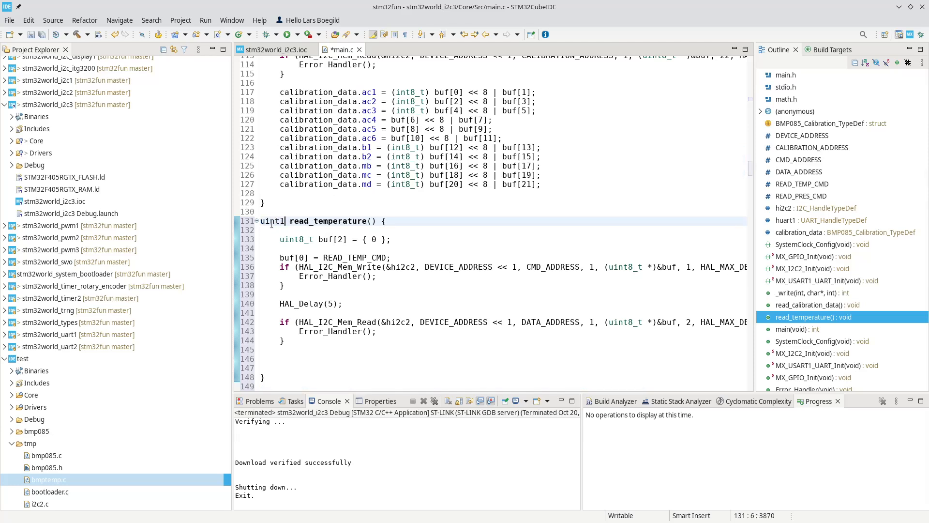
type("6_rt")
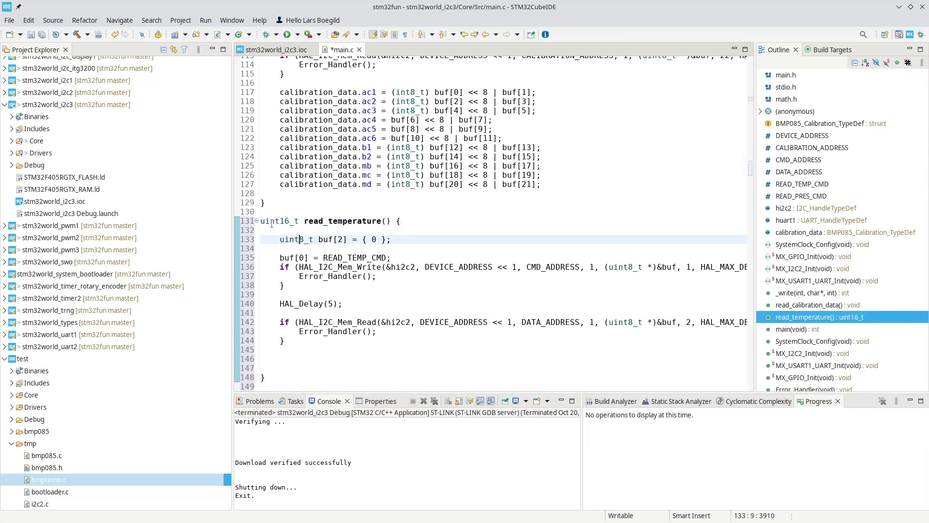
left_click(282, 359)
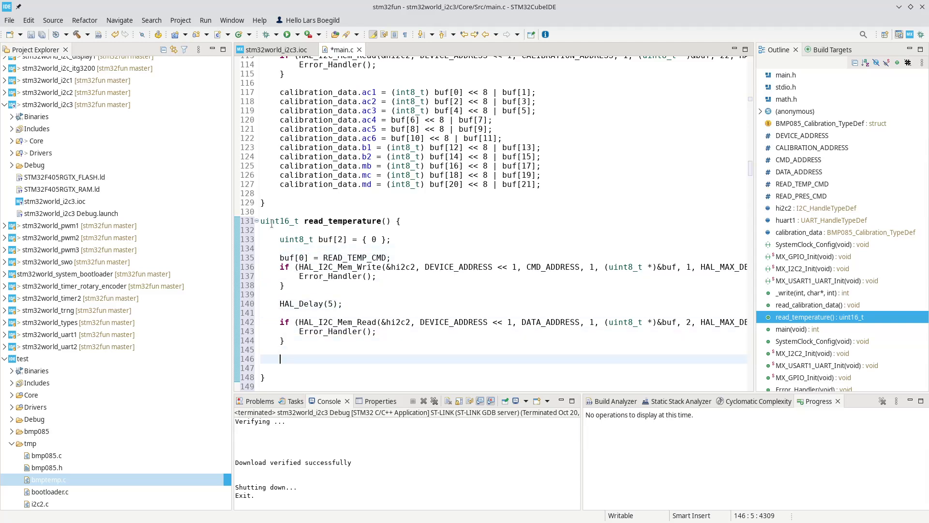
type("return")
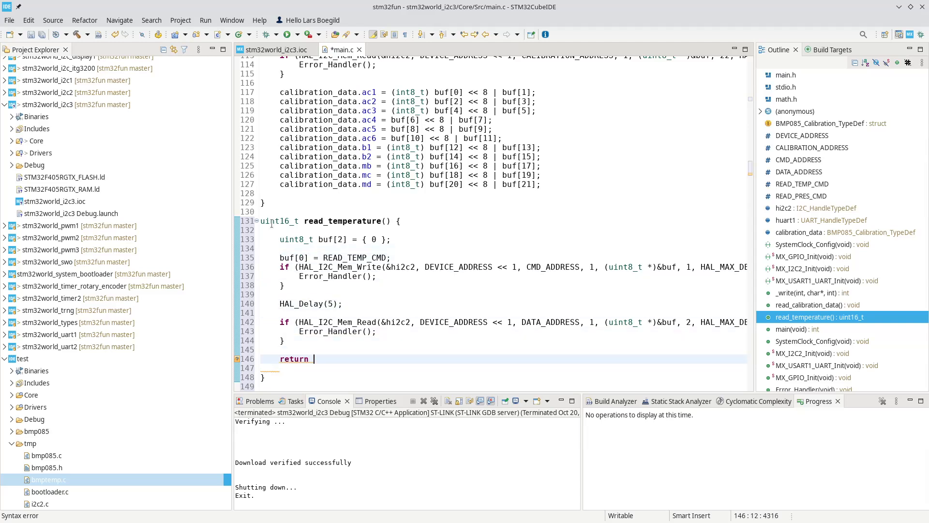
type("(")
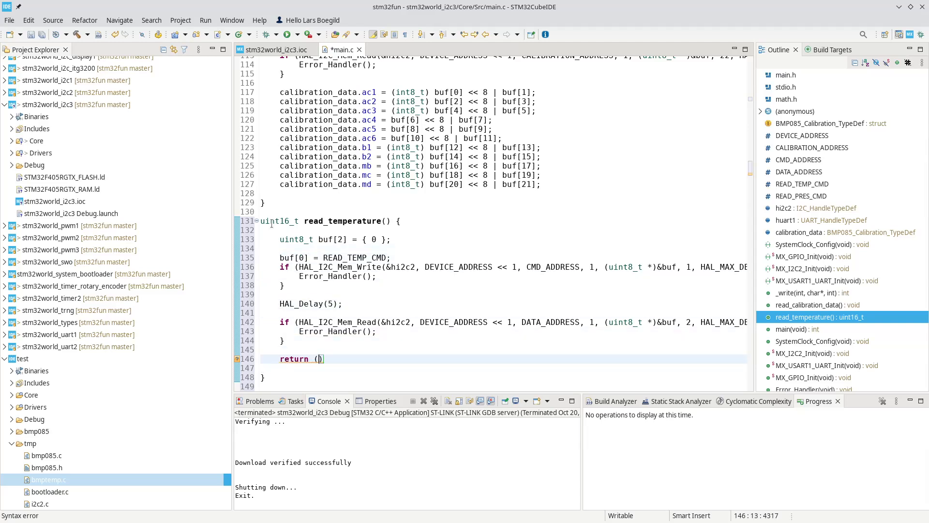
type("buf[")
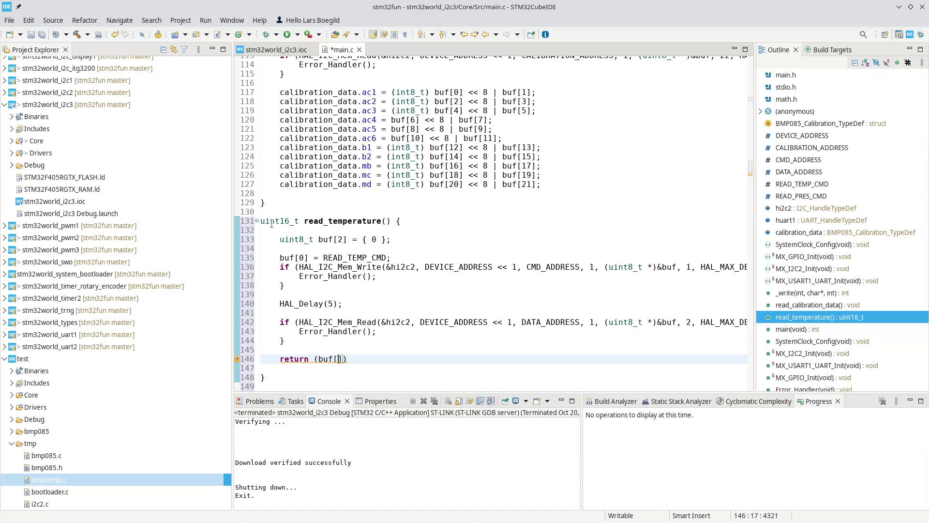
type("0")
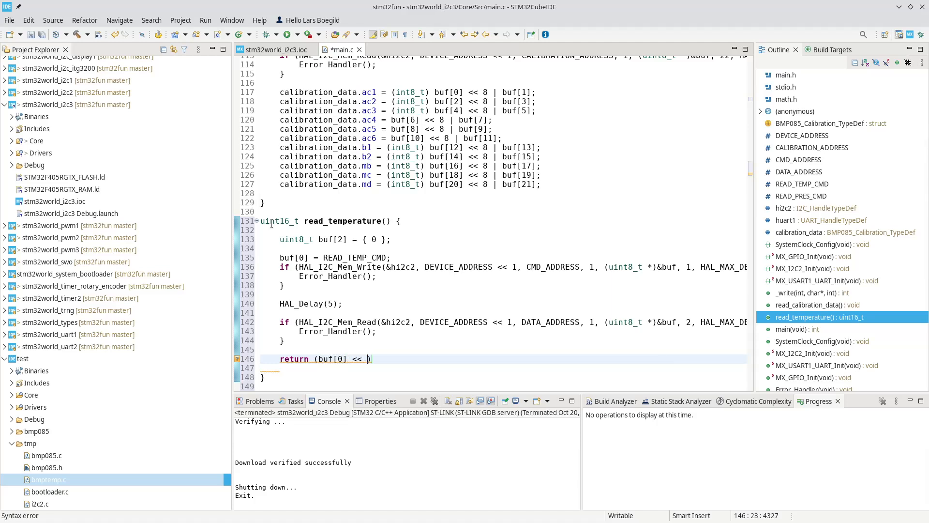
type("8")
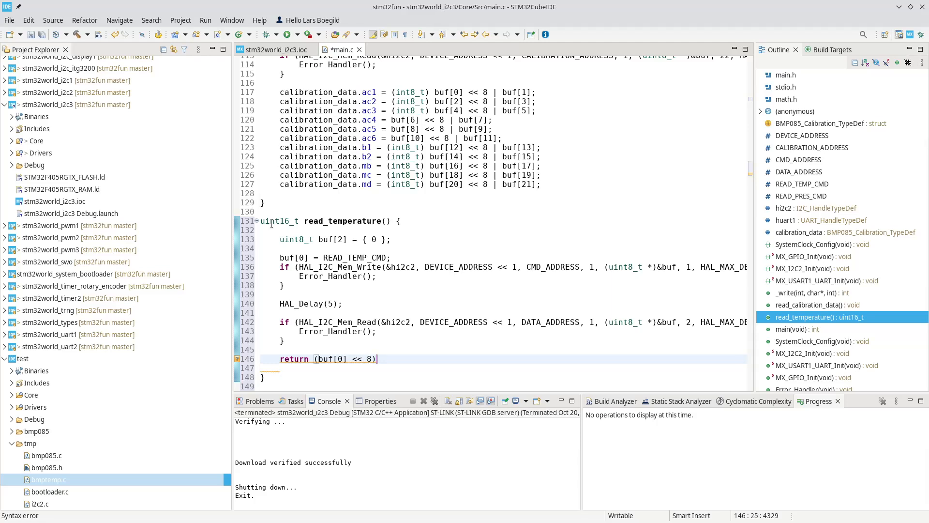
type("+ buf")
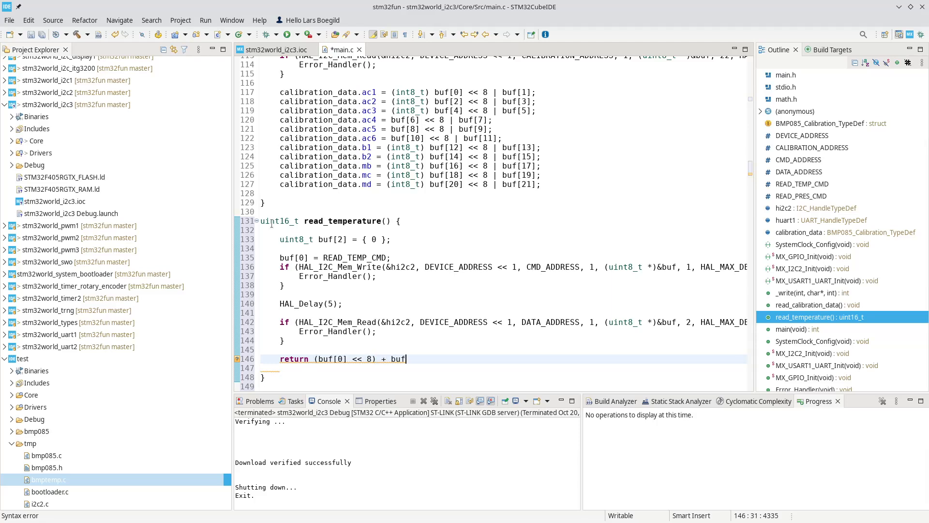
type("[1]")
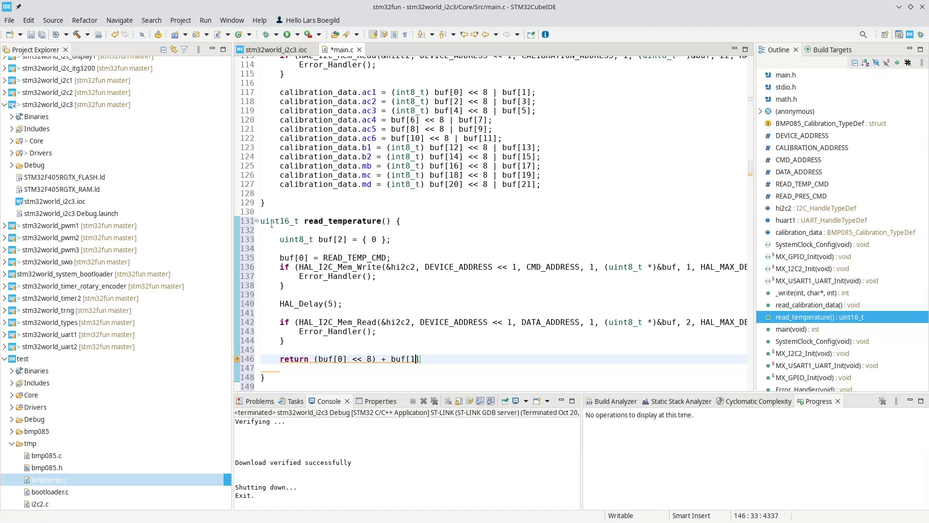
type("l;")
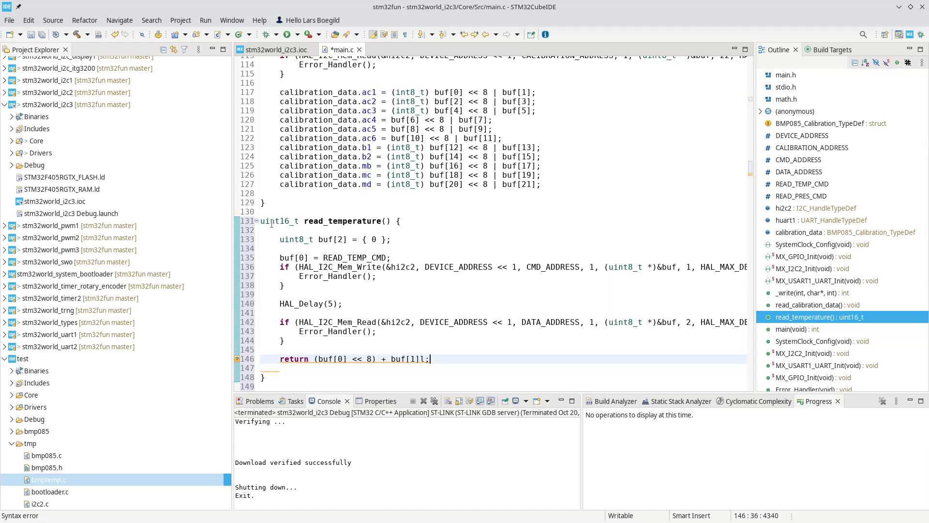
key("BackSpace")
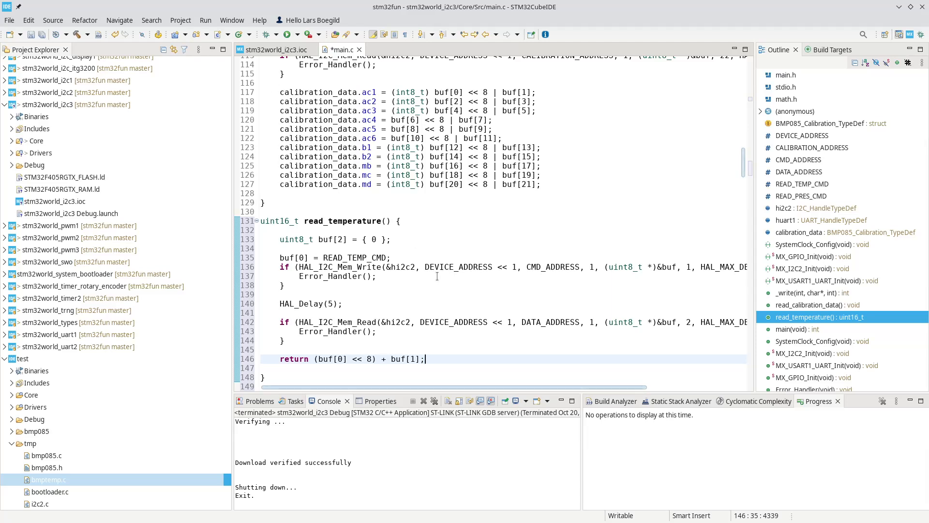
Declare 'uint16_t raw_temp = read_temperature();' inside the tick block
scroll("down", 3)
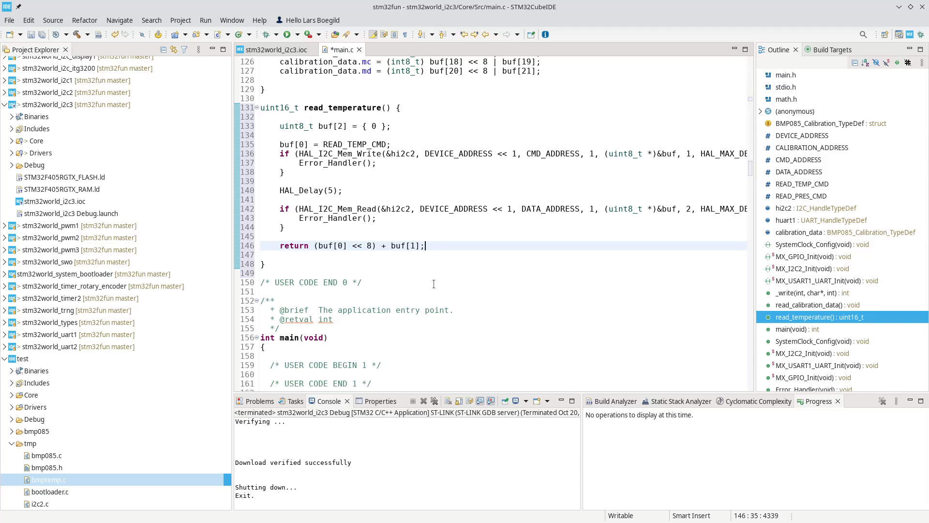
scroll("down", 3)
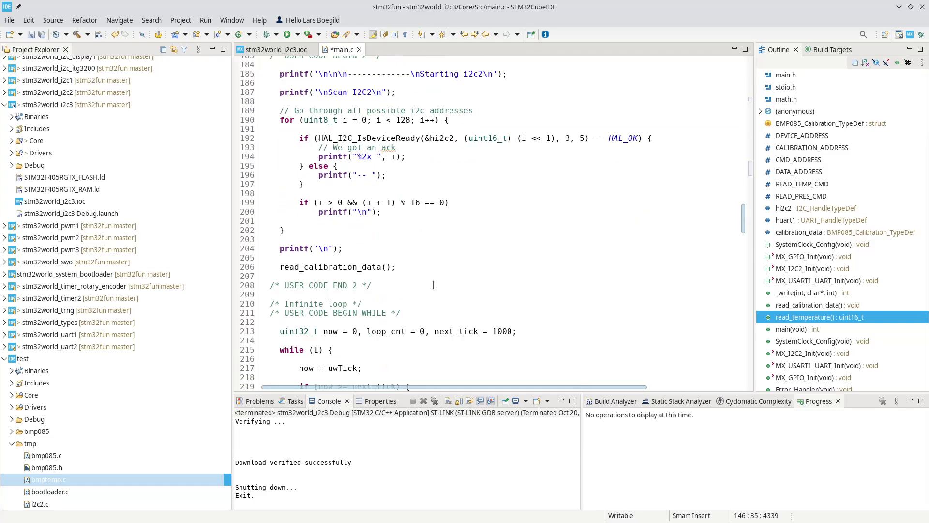
scroll("down", 3)
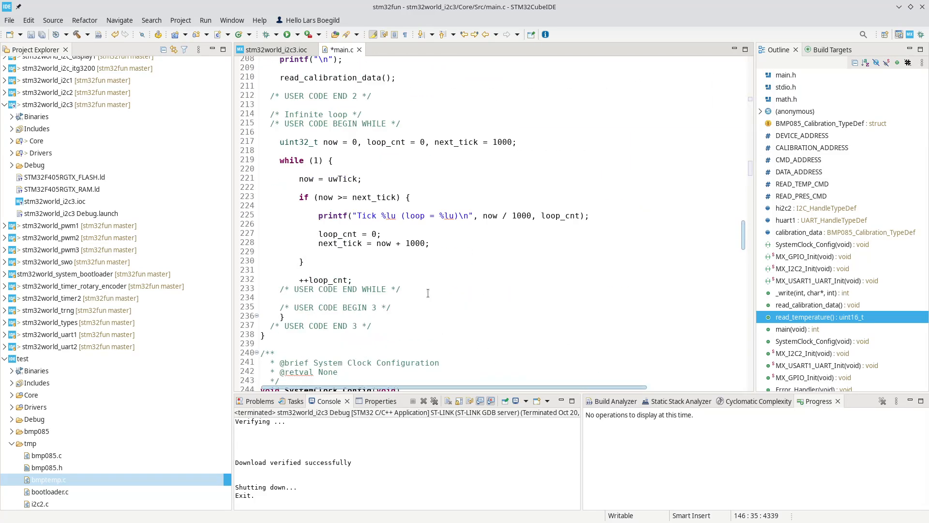
left_click(442, 197)
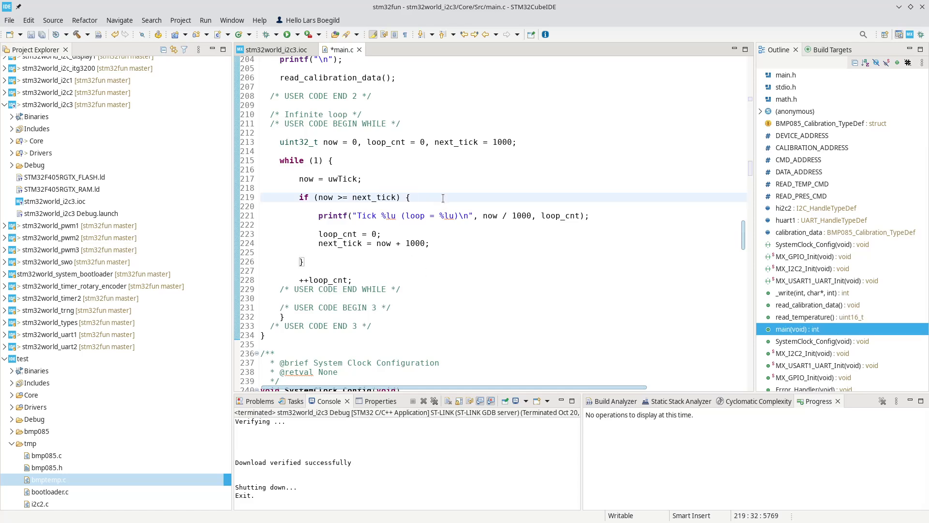
type("uint")
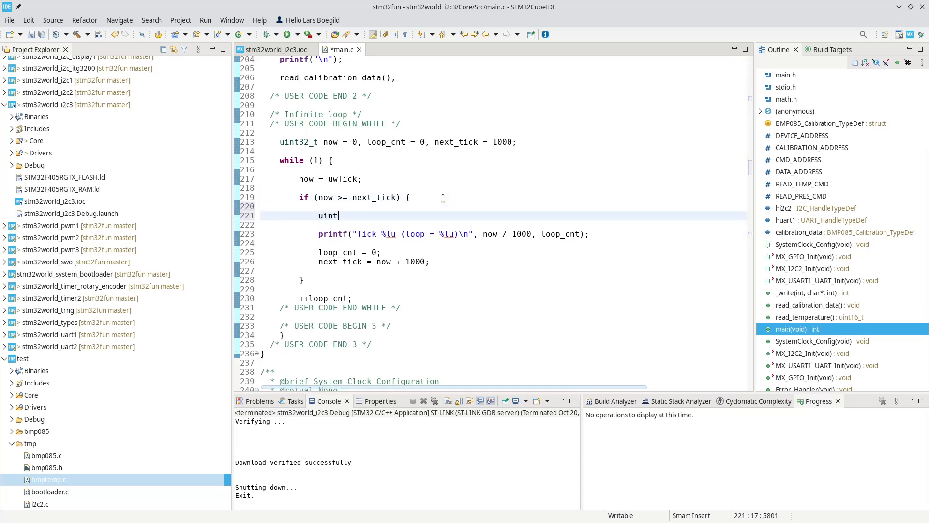
type("16_")
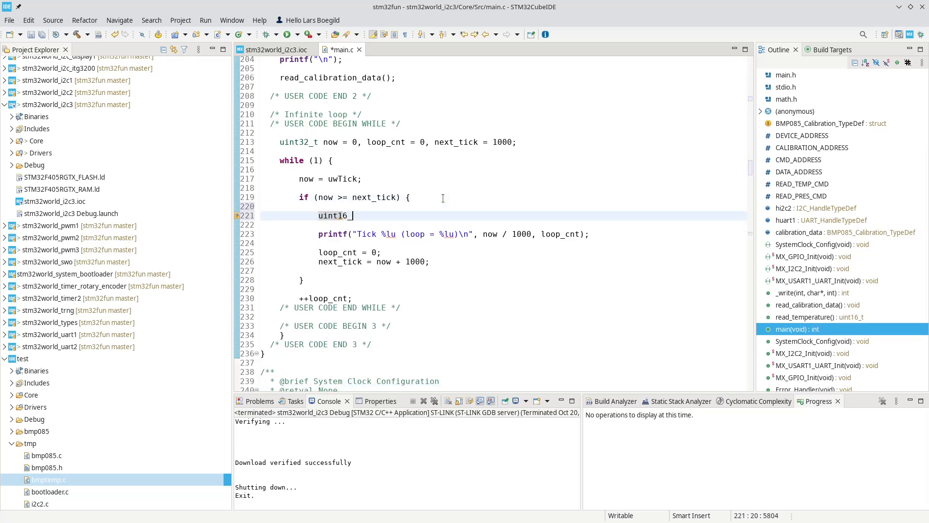
type("ra")
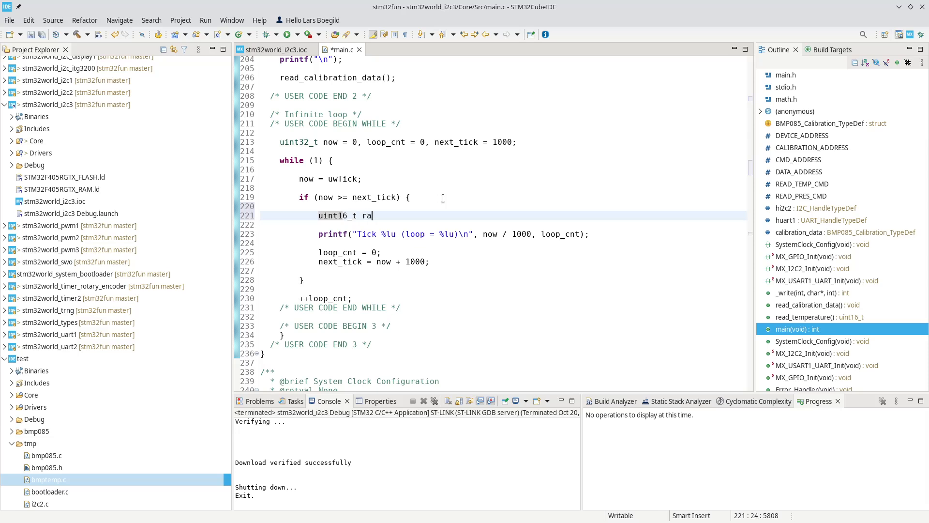
type("w_temp")
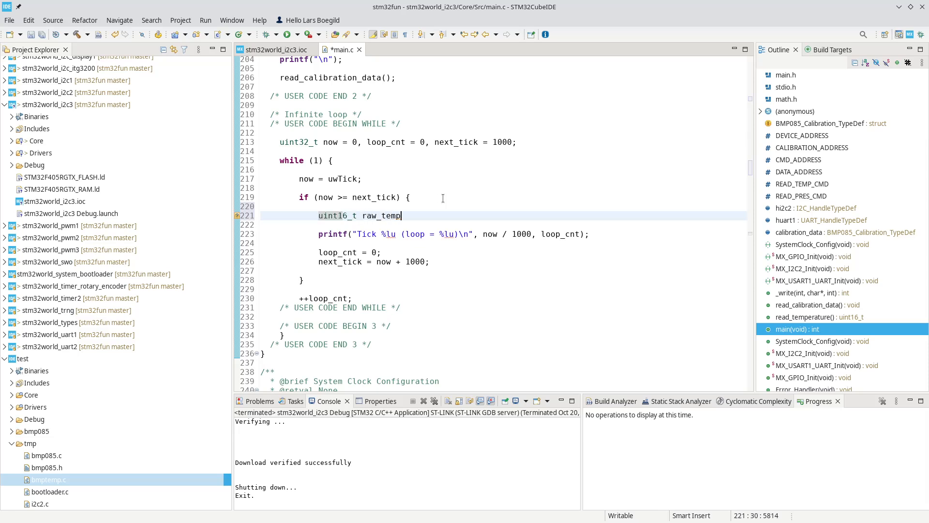
type("= r")
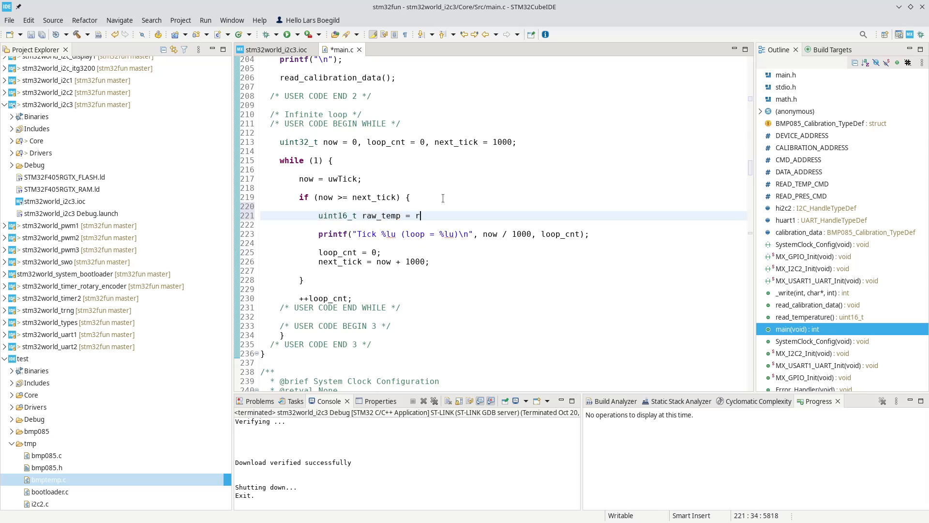
type("ead_temperature();")
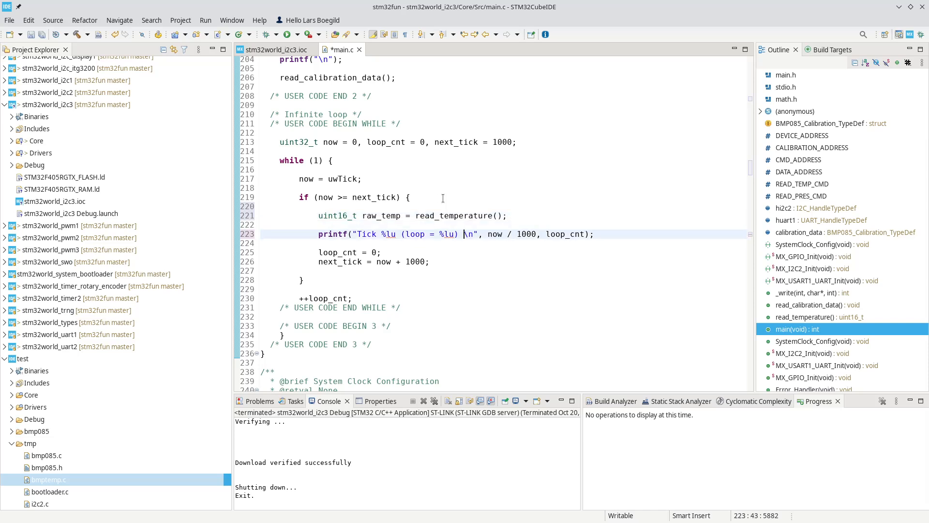
Add 'ut = %d' with raw_temp to the tick printf and build
type("ut = %")
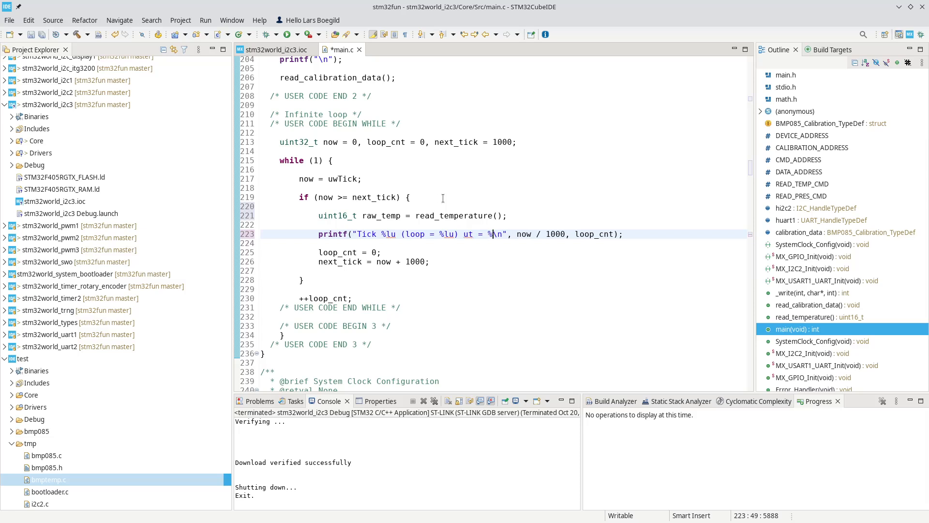
type("d")
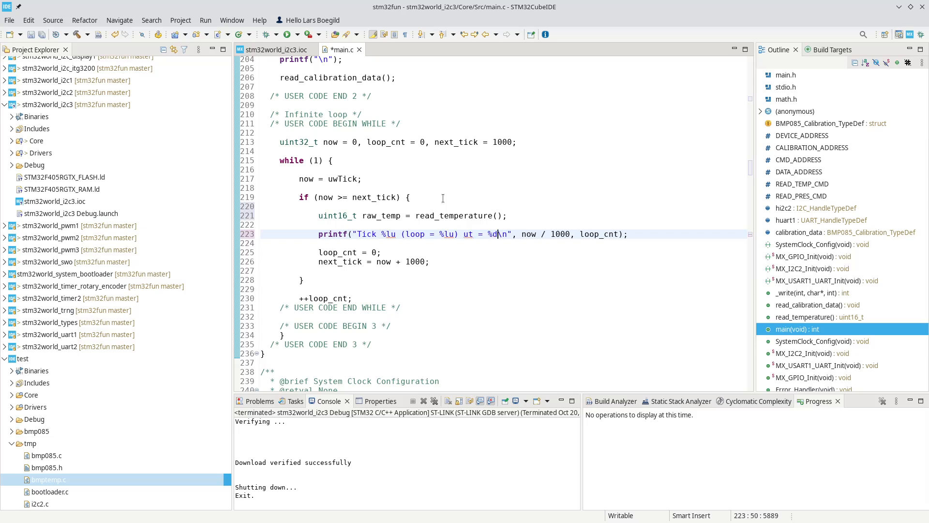
double_click(600, 233)
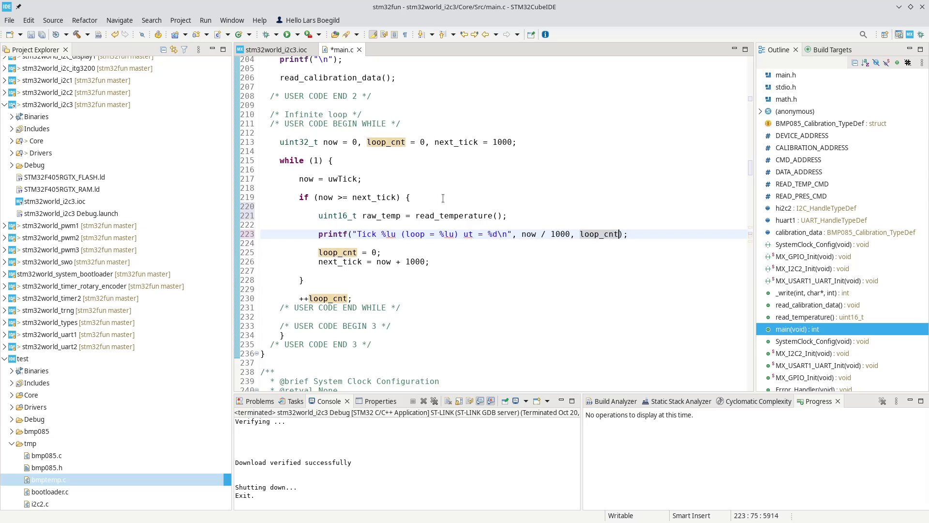
type(", raw_temp")
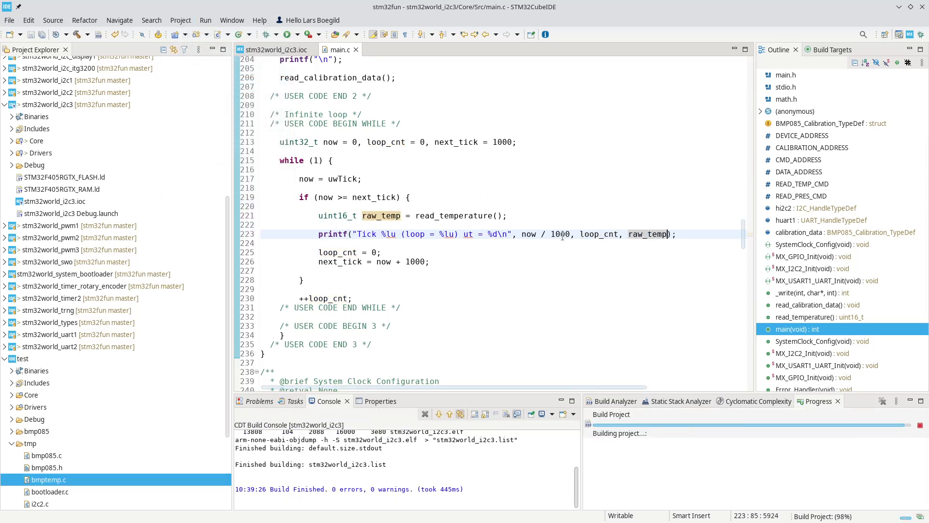
left_click(287, 34)
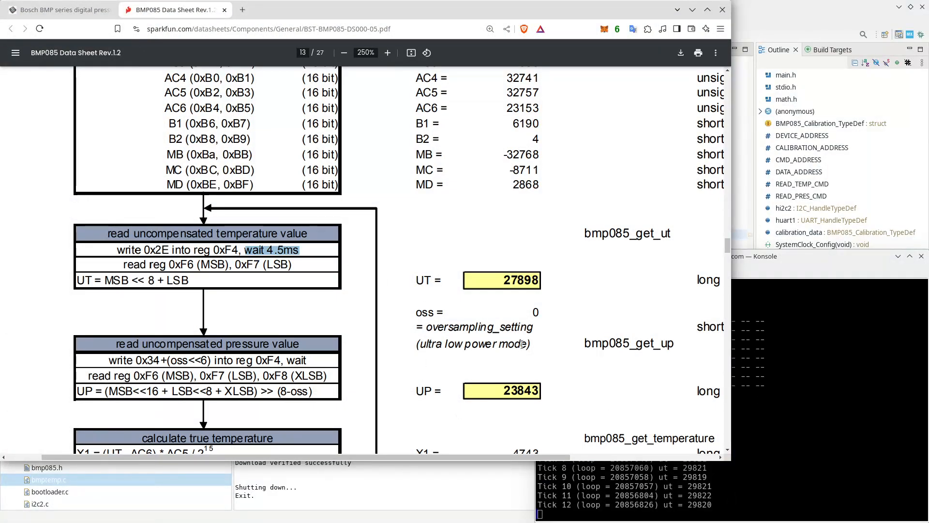
Scroll the BMP085 datasheet to the X1, X2, B5 and T true-temperature formulas
scroll("up", 3)
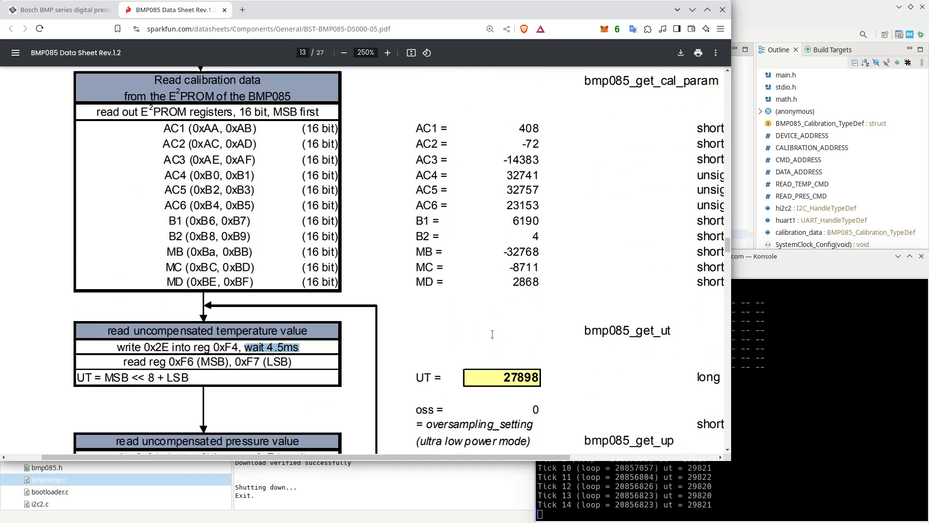
scroll("down", 3)
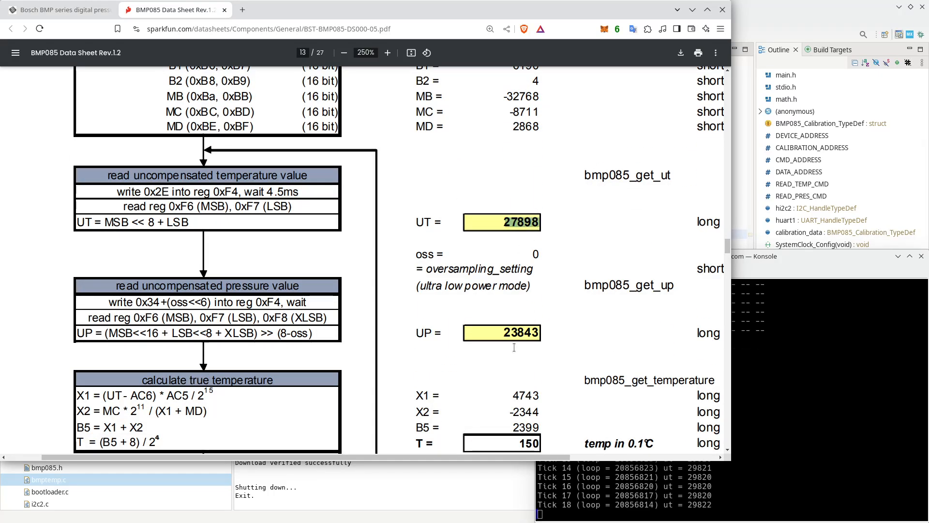
scroll("down", 3)
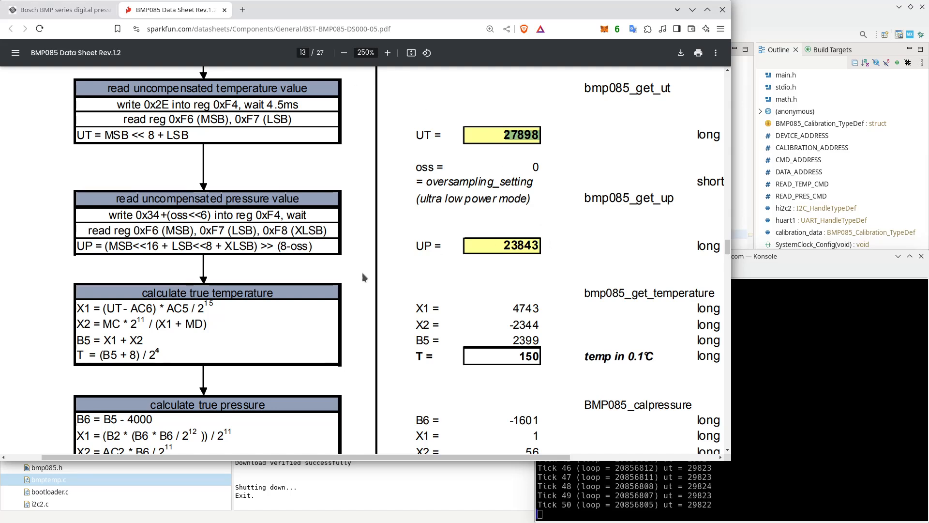
scroll("down", 3)
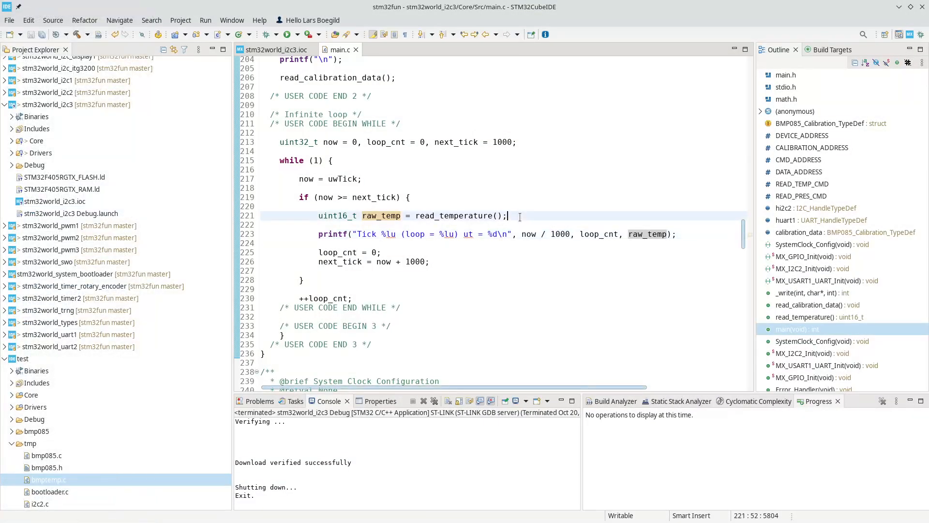
key("Return")
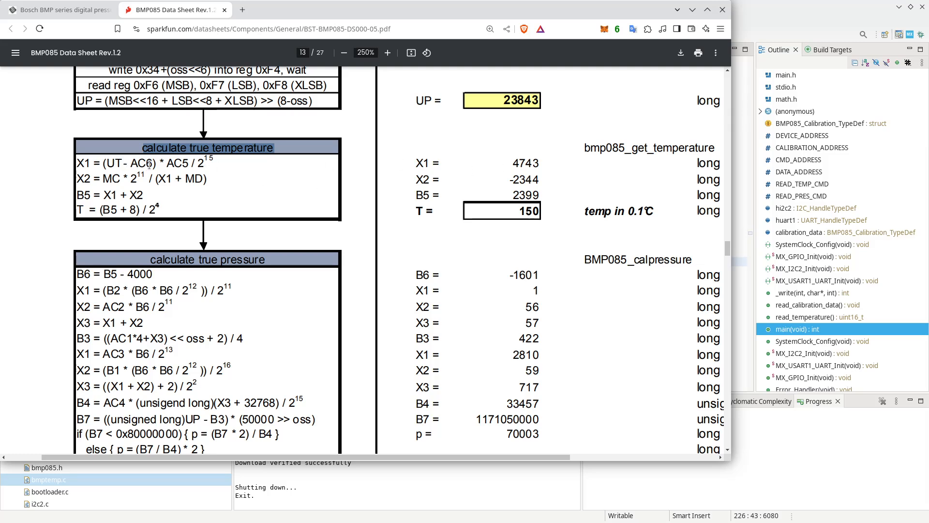
mouse_move(240, 163)
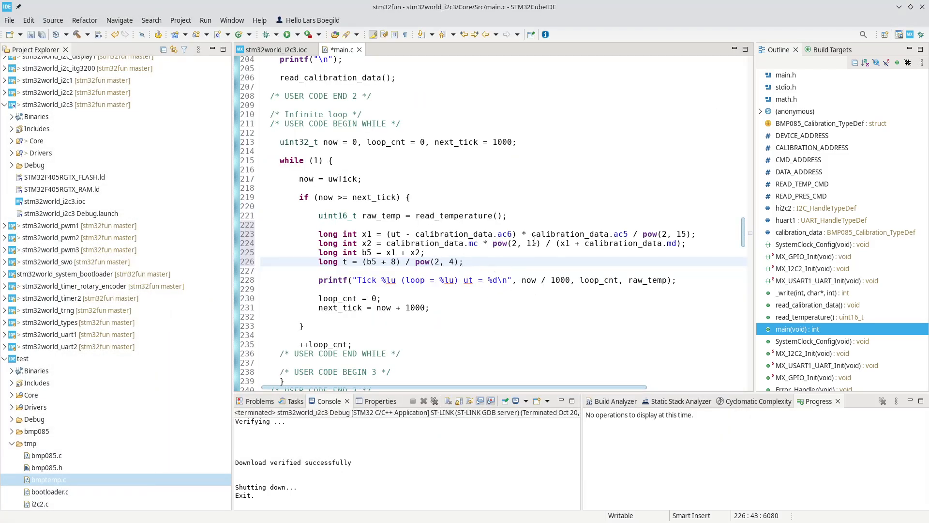
mouse_move(663, 272)
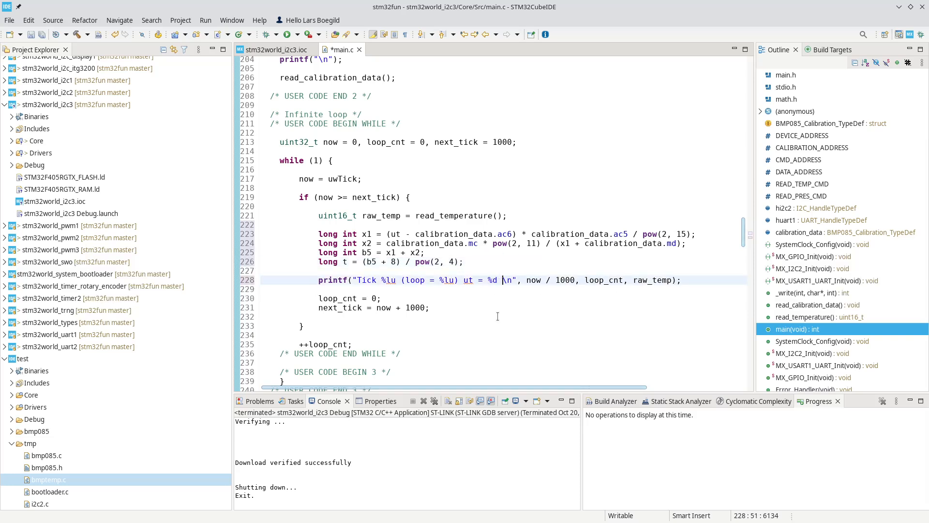
Append 't = %lu' with temp to the tick printf, then go to the t declaration
type("t =")
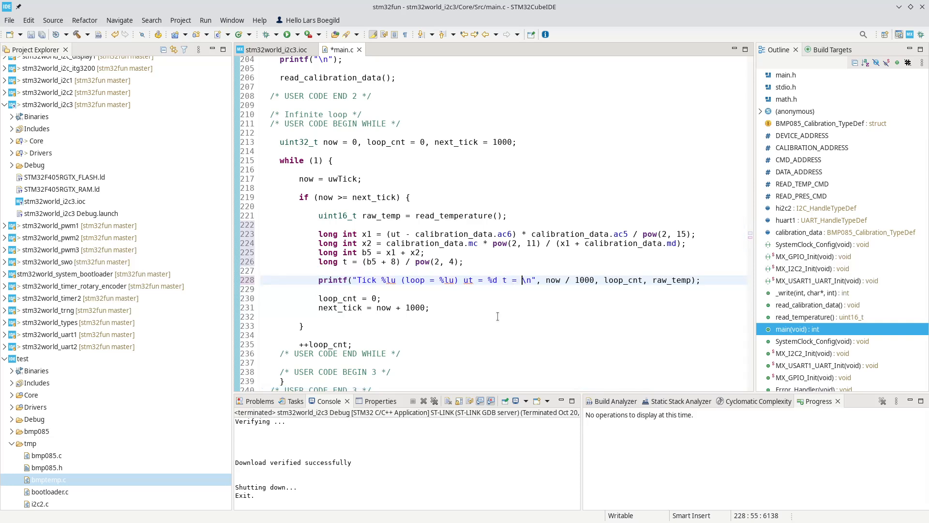
type("lu")
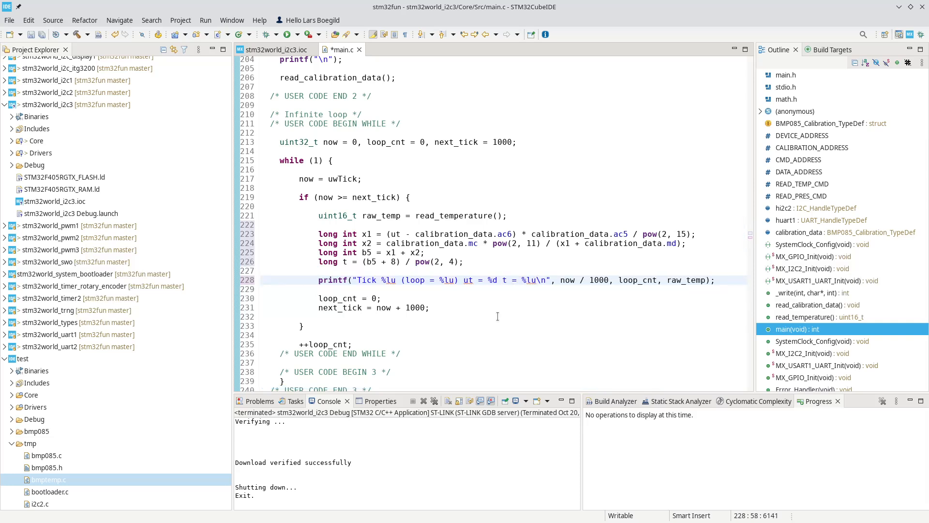
type(", t")
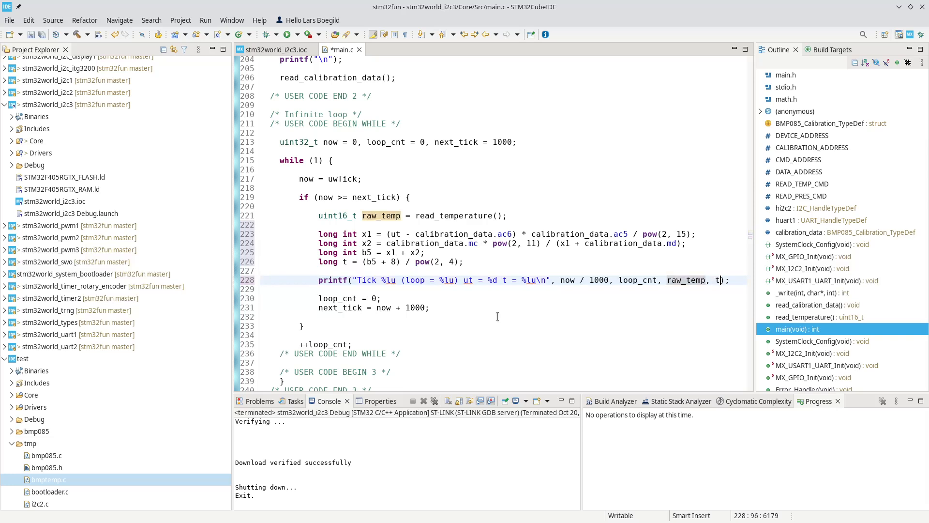
type("emp")
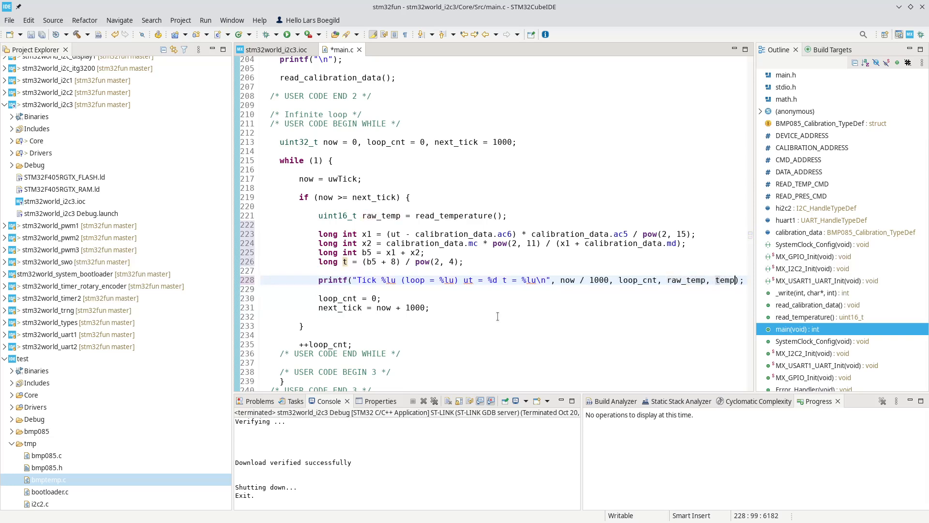
left_click(466, 261)
type("emp")
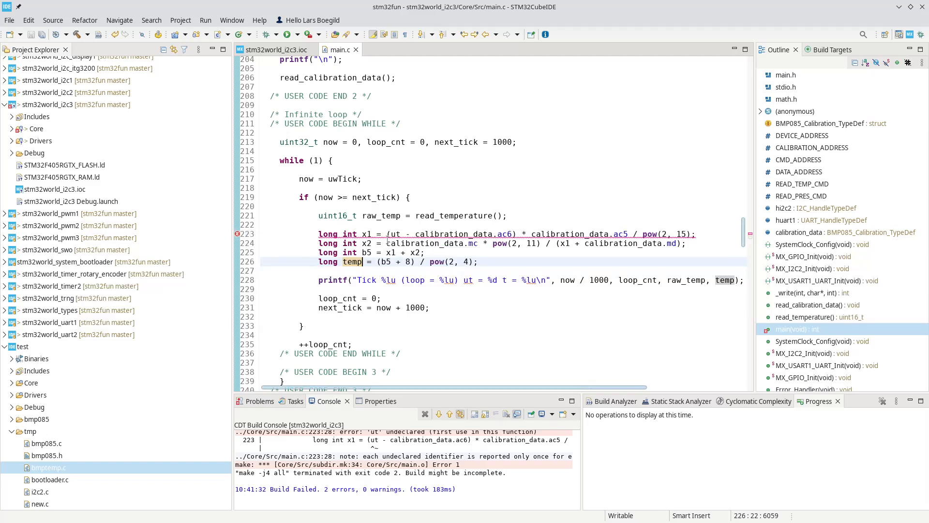
Rename raw_temp to ut in its declaration and printf, then build with 0 errors
double_click(382, 215)
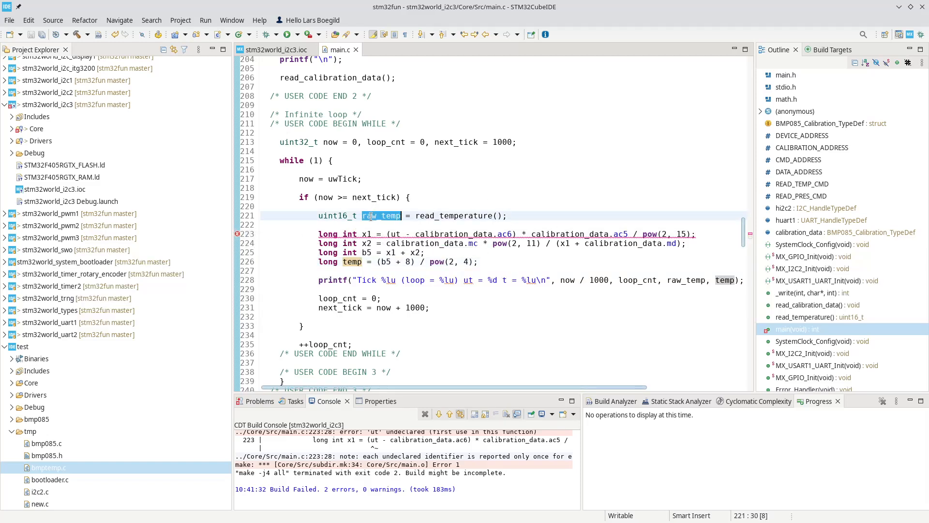
type("ut")
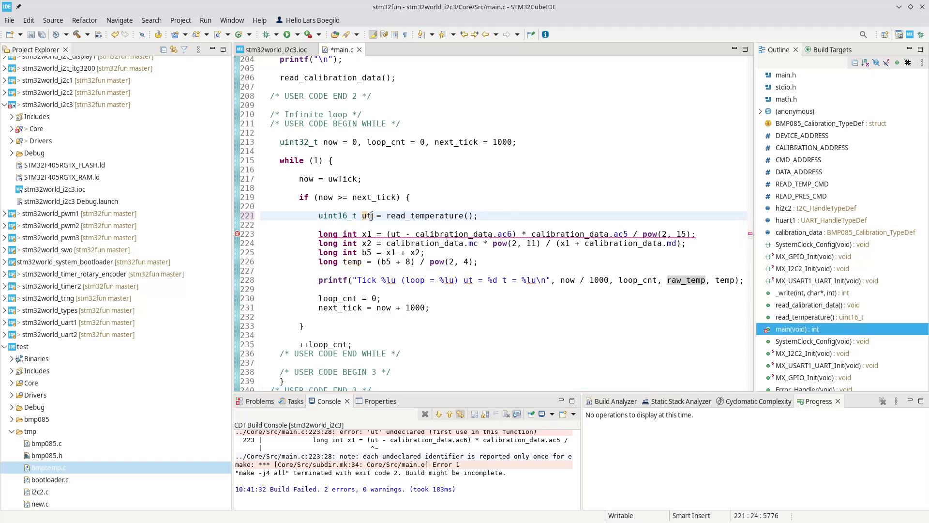
double_click(688, 280)
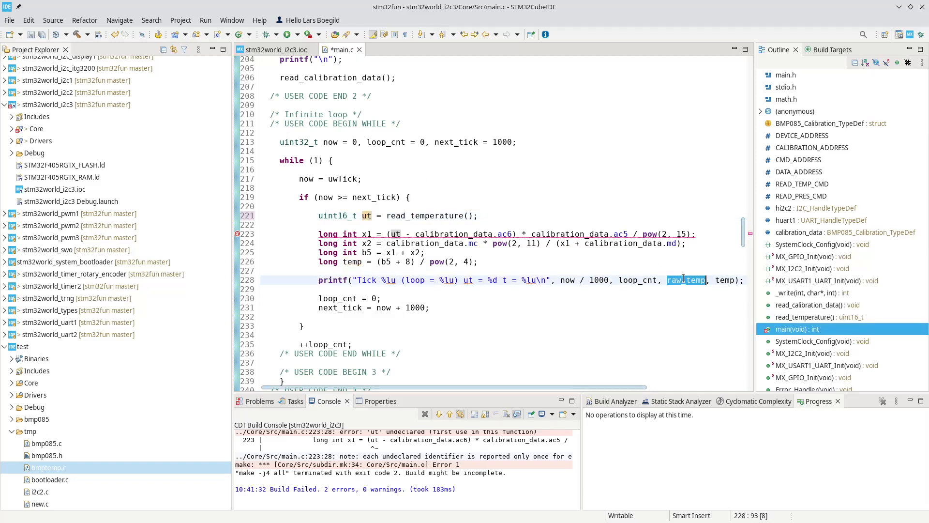
type("ut")
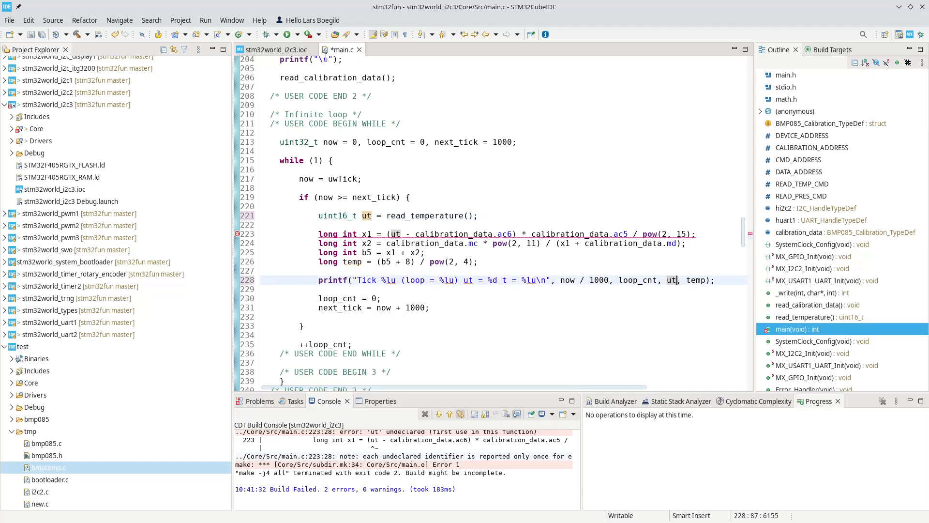
left_click(180, 19)
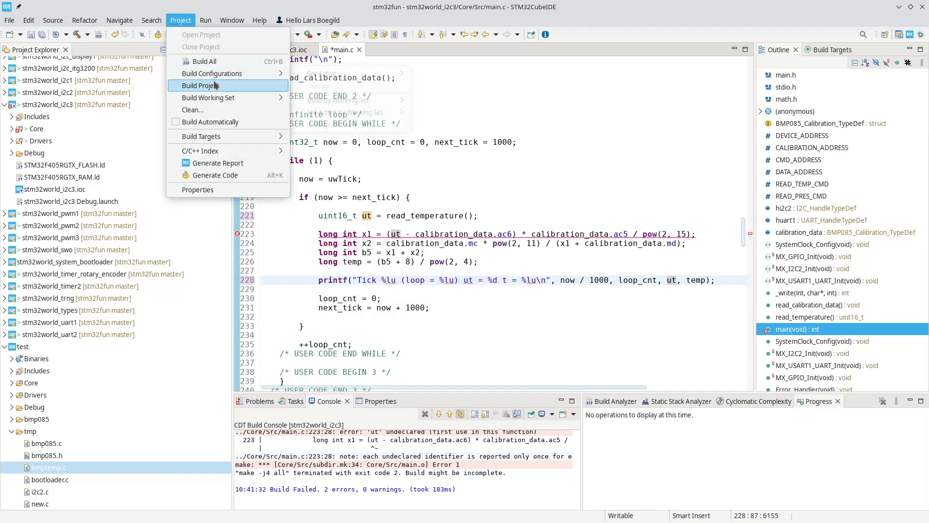
left_click(202, 86)
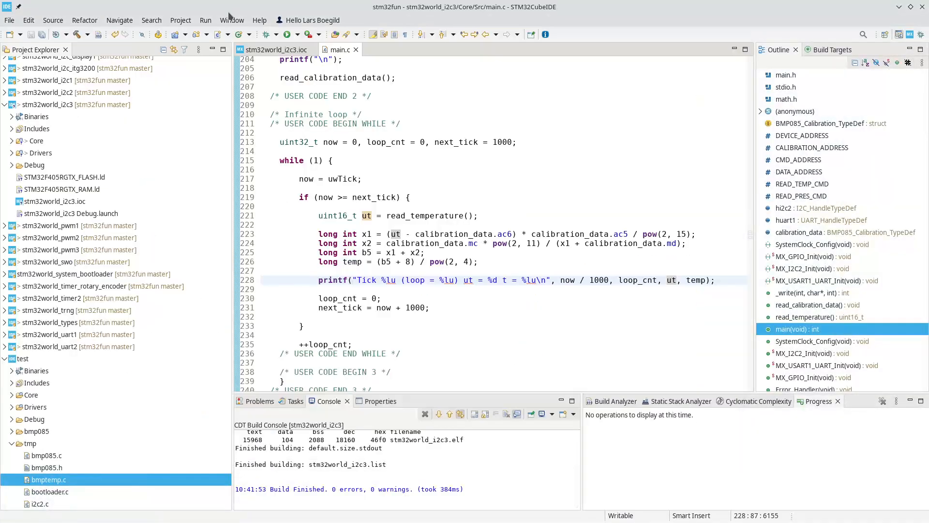
left_click(286, 33)
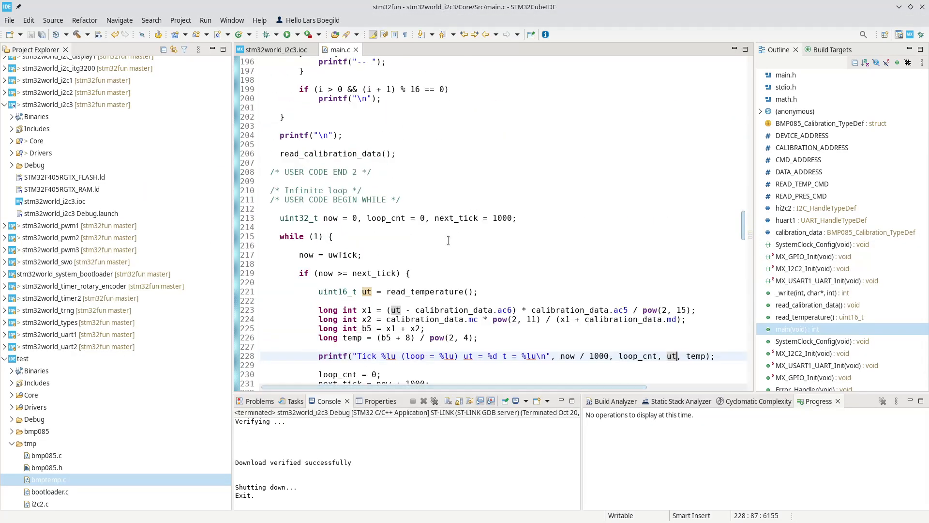
Scroll up through main.c while the firmware is flashed to the board
scroll("up", 3)
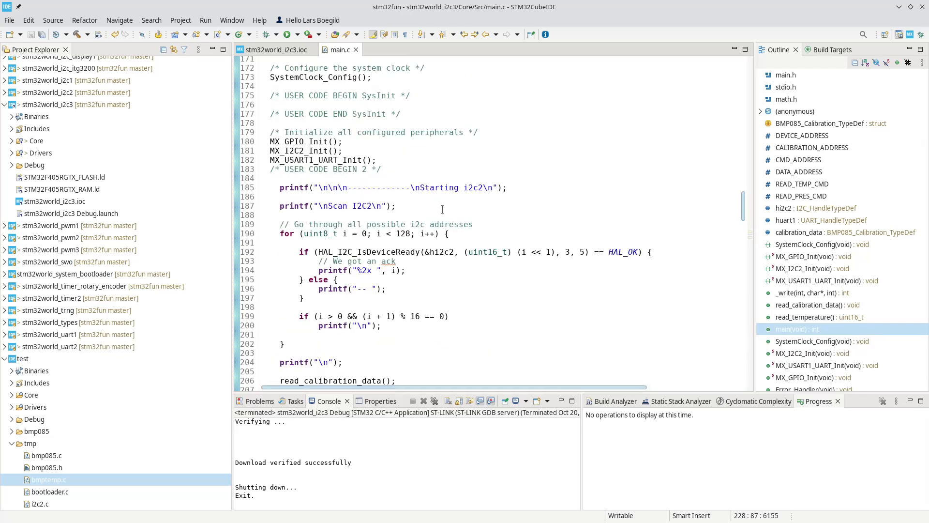
scroll("up", 3)
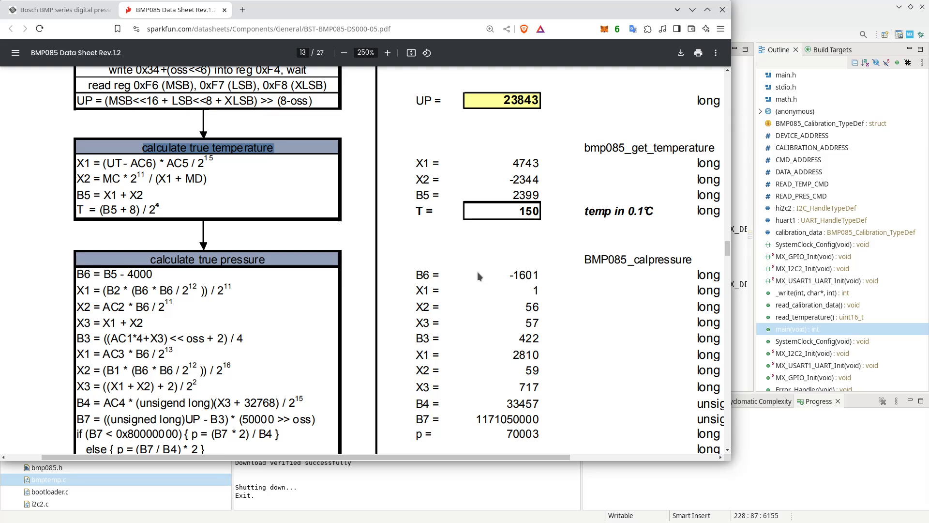
mouse_move(642, 47)
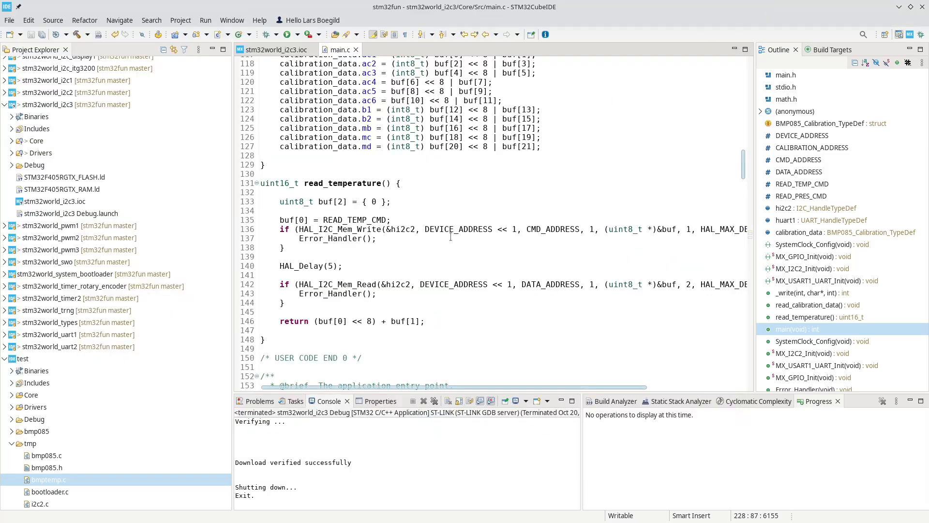
Expand the stm32world_i2c_bmp085 project in Project Explorer and collapse the test project
scroll("up", 3)
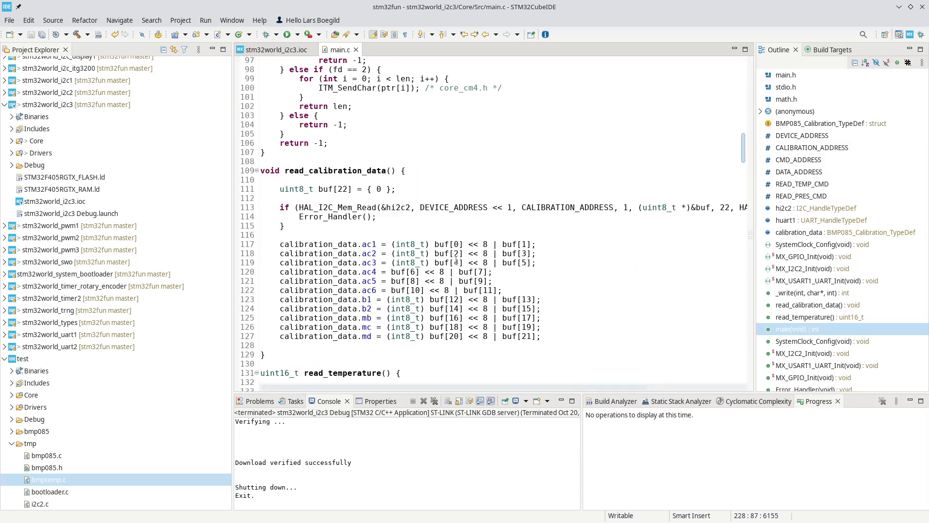
scroll("up", 3)
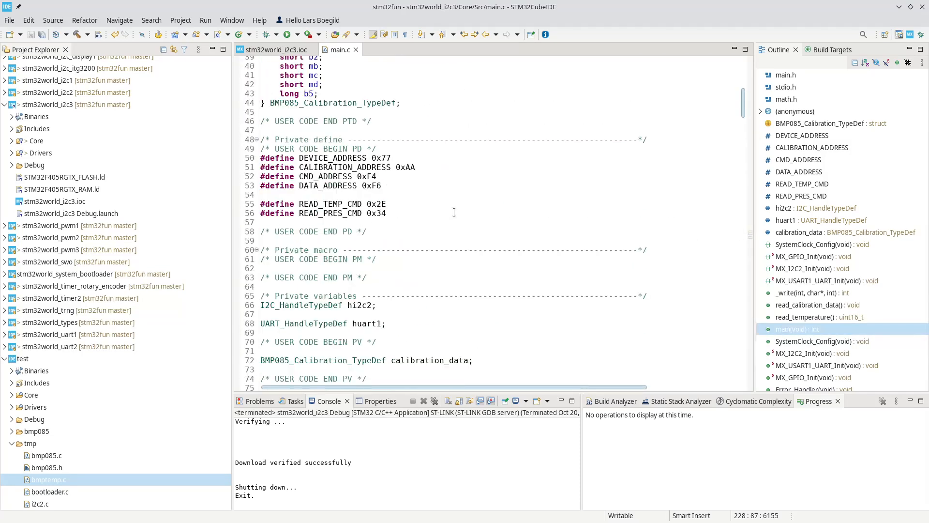
scroll("down", 3)
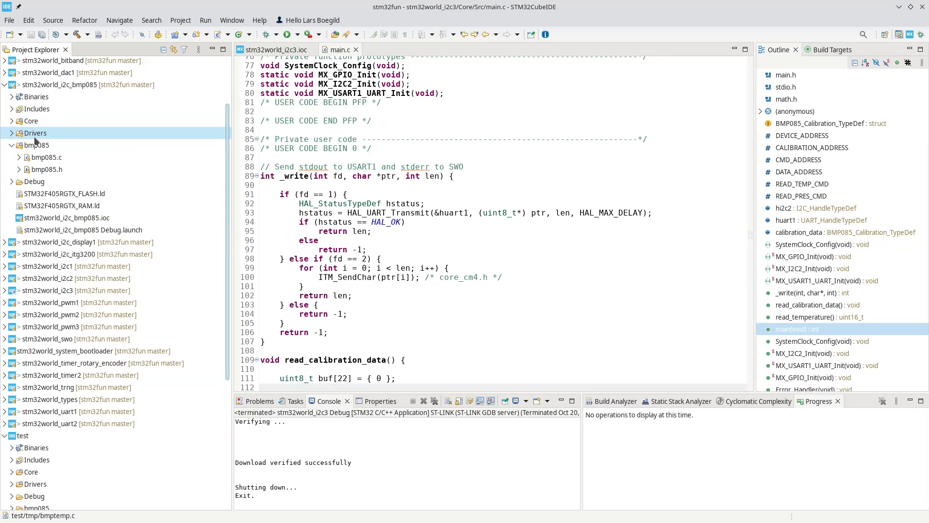
left_click(77, 84)
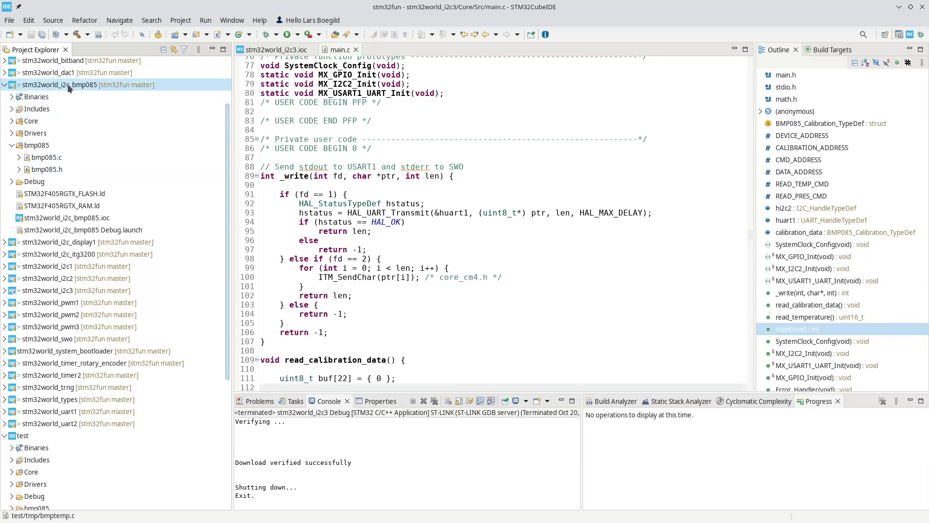
left_click(66, 217)
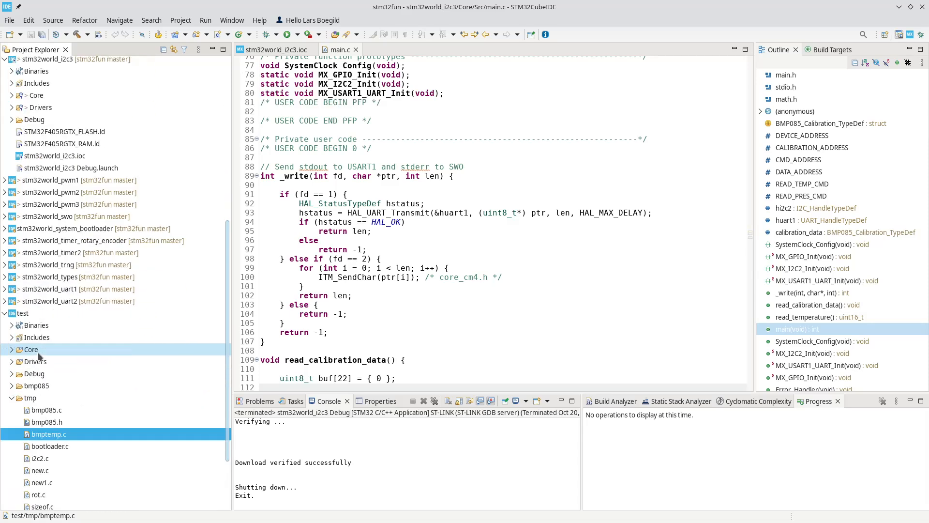
left_click(22, 313)
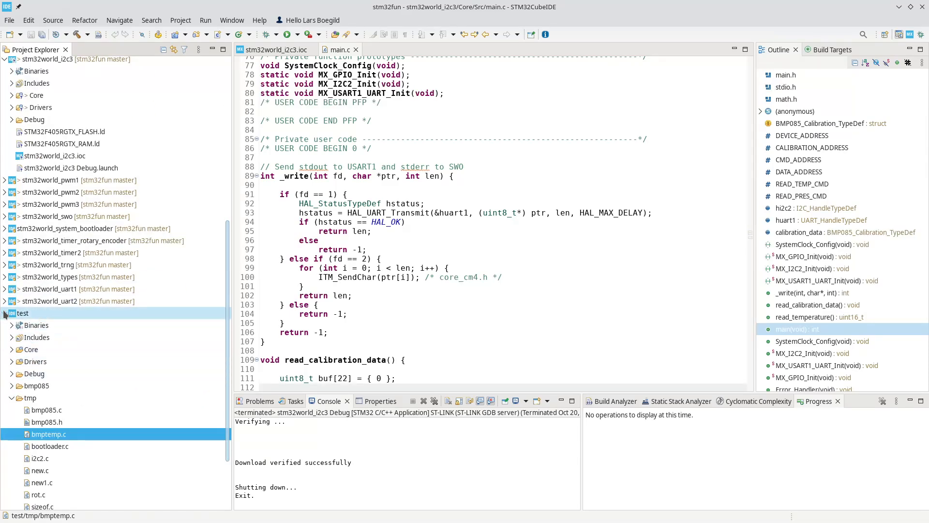
scroll("up", 3)
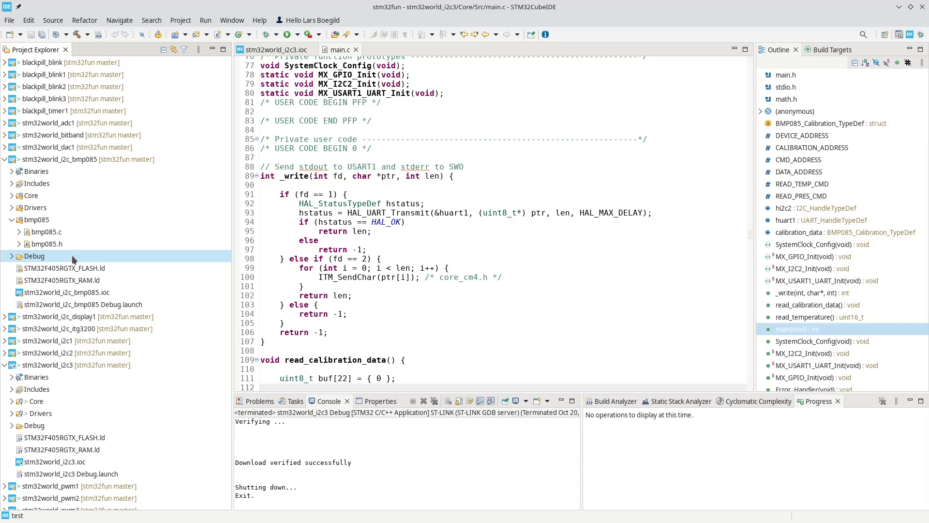
left_click(36, 219)
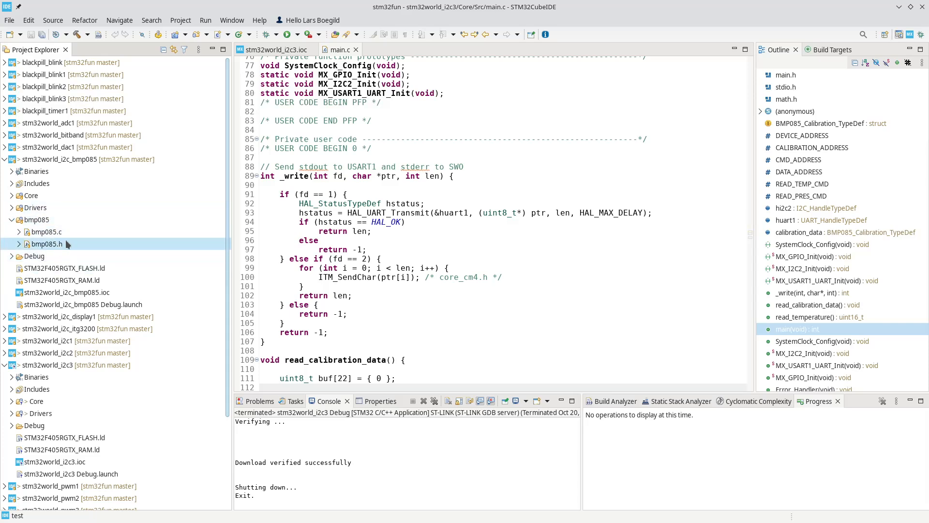
mouse_move(76, 248)
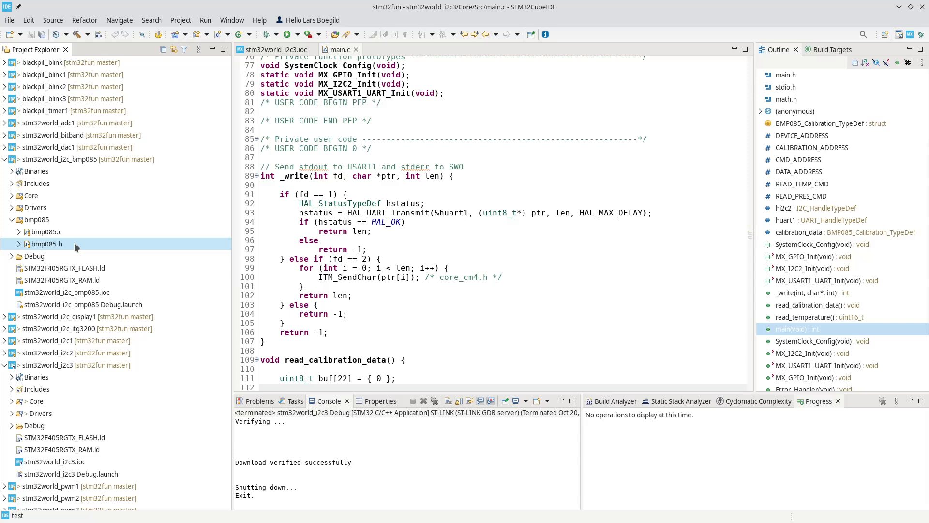
mouse_move(195, 251)
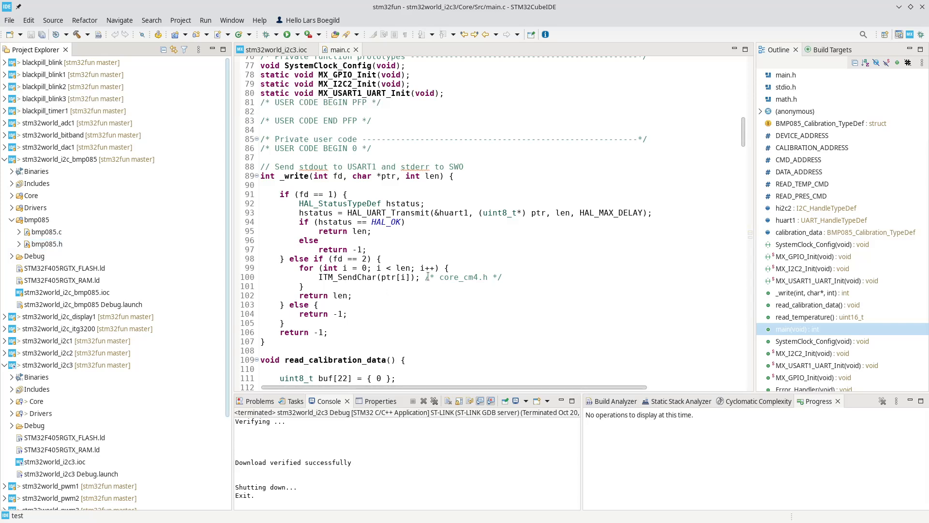
Scroll Project Explorer and select the stm32world_i2c3 project and its Binaries folder
scroll("down", 3)
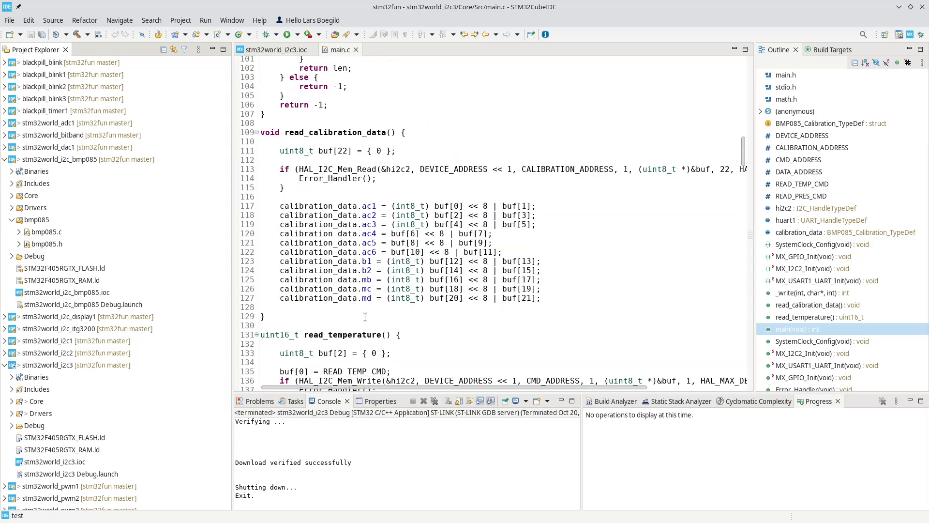
scroll("down", 3)
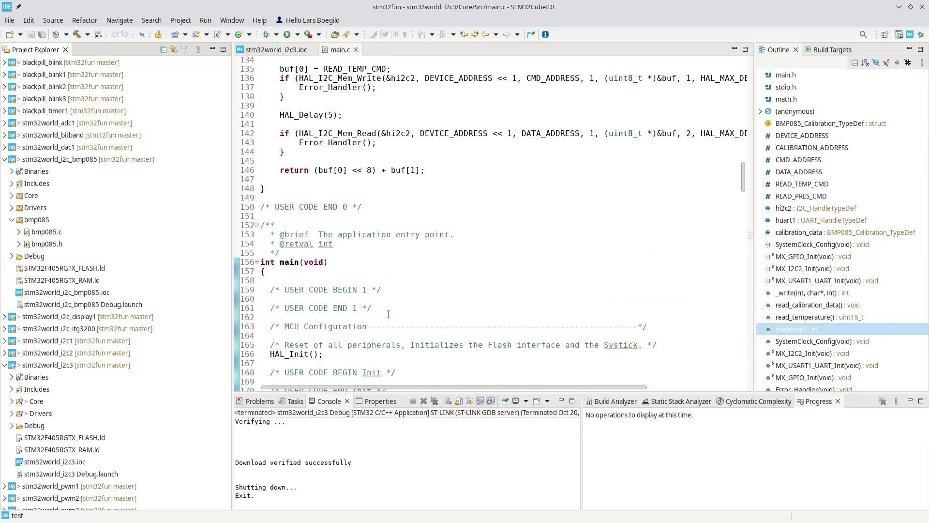
scroll("up", 3)
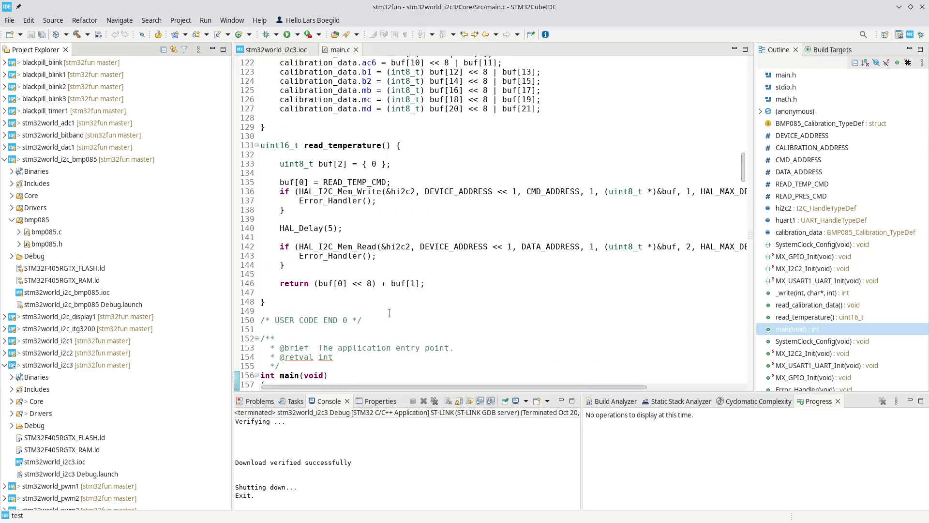
scroll("down", 3)
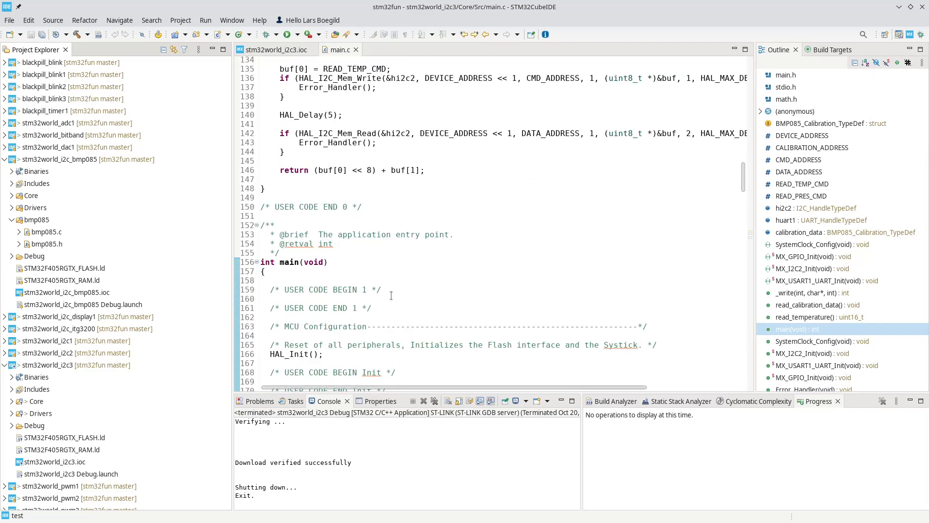
scroll("down", 3)
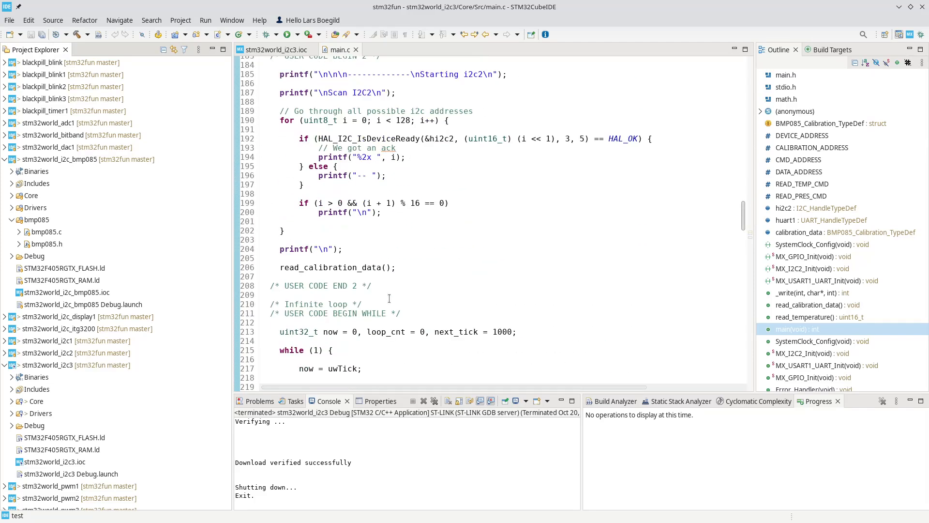
left_click(36, 377)
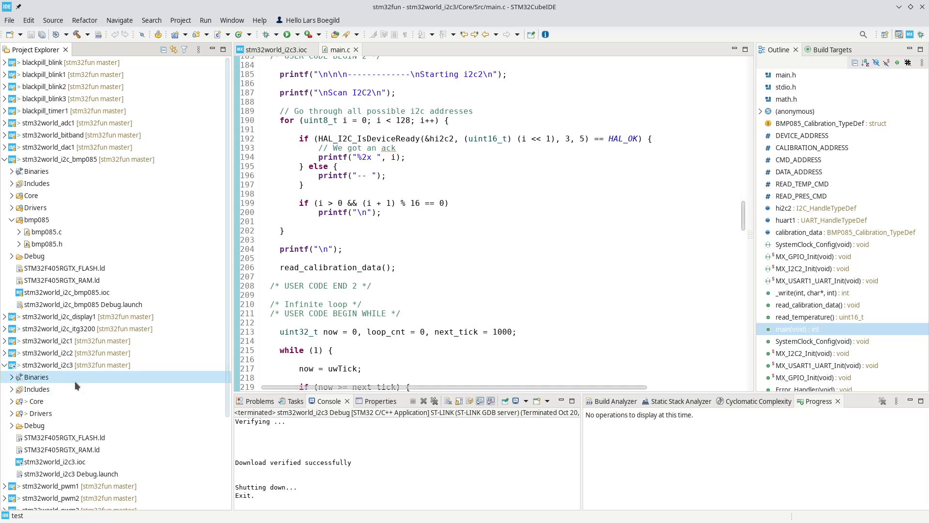
left_click(63, 365)
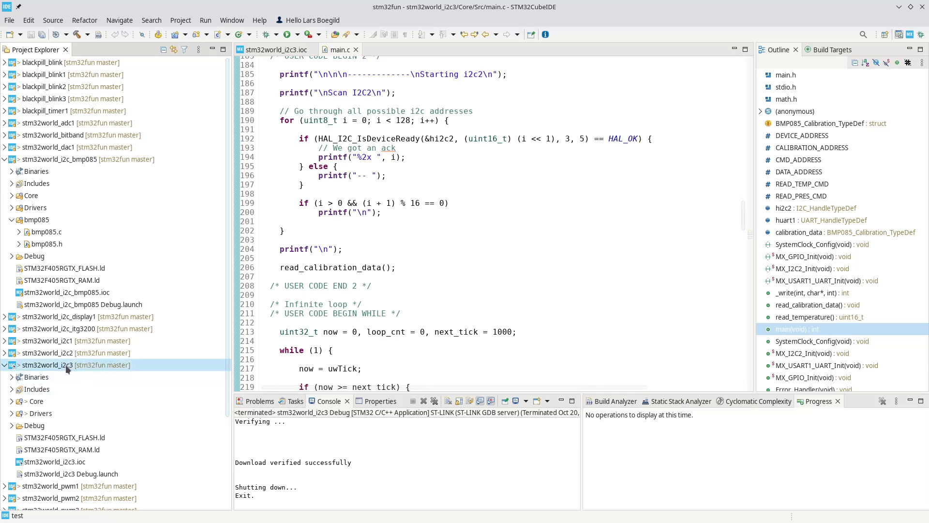